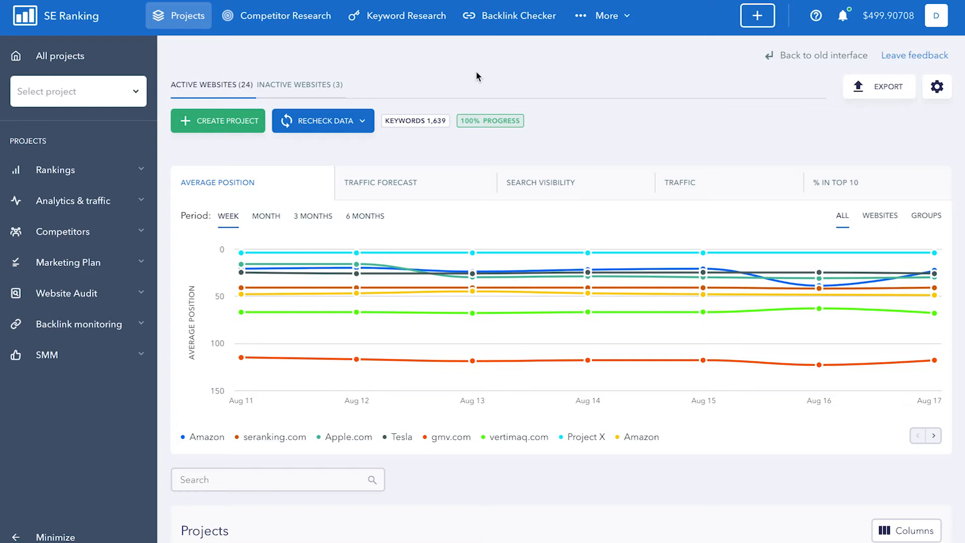
mouse_move(434, 65)
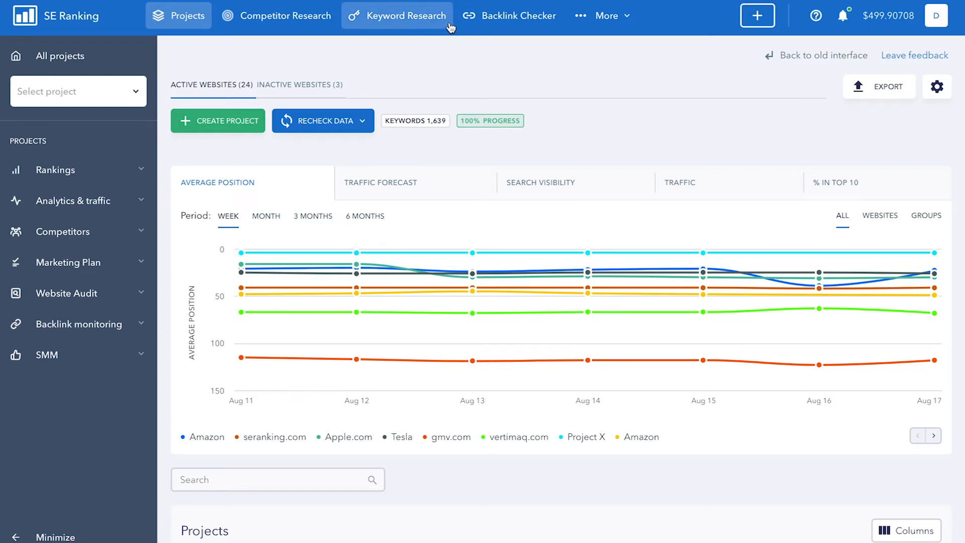
Research 'seo tools' in Keyword Research and view its 1,064 low search volume suggestions.
left_click(403, 15)
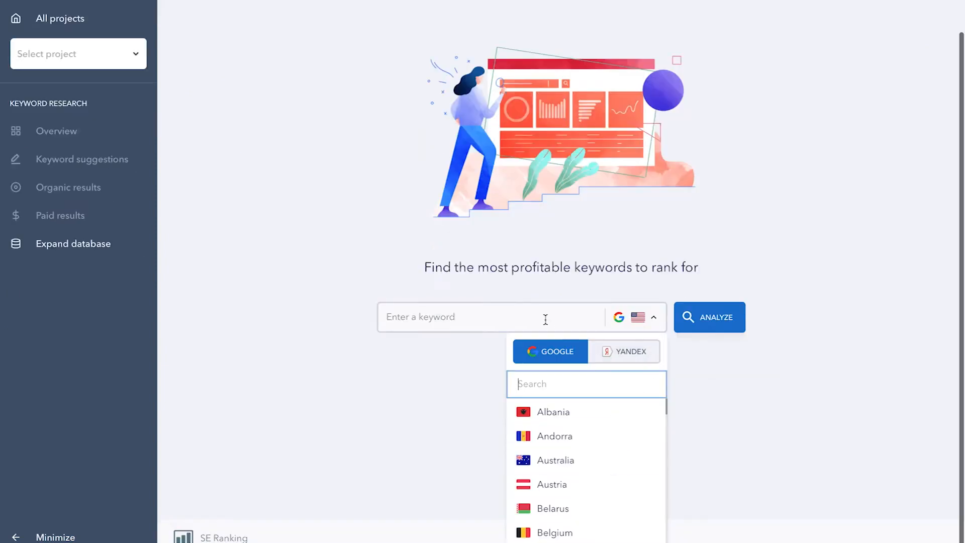
type("seo tool")
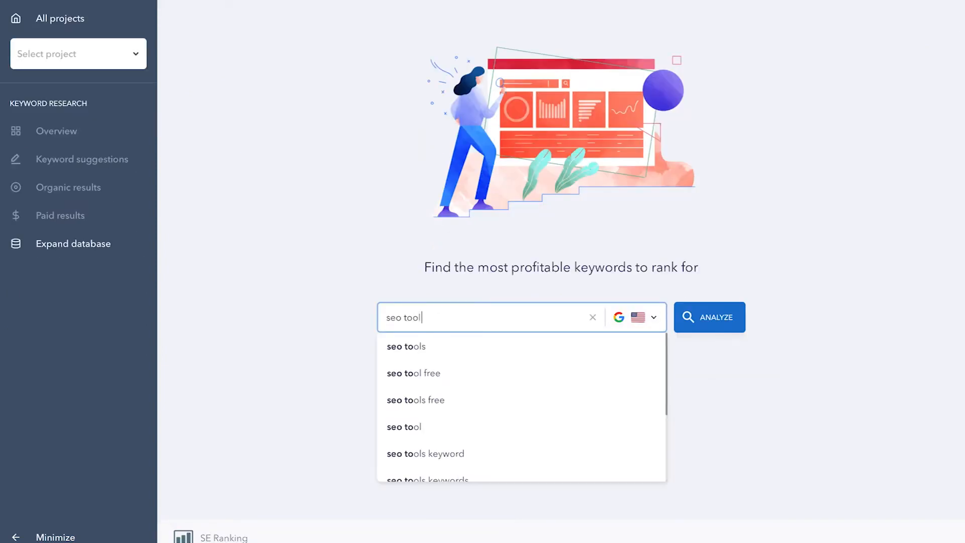
left_click(406, 346)
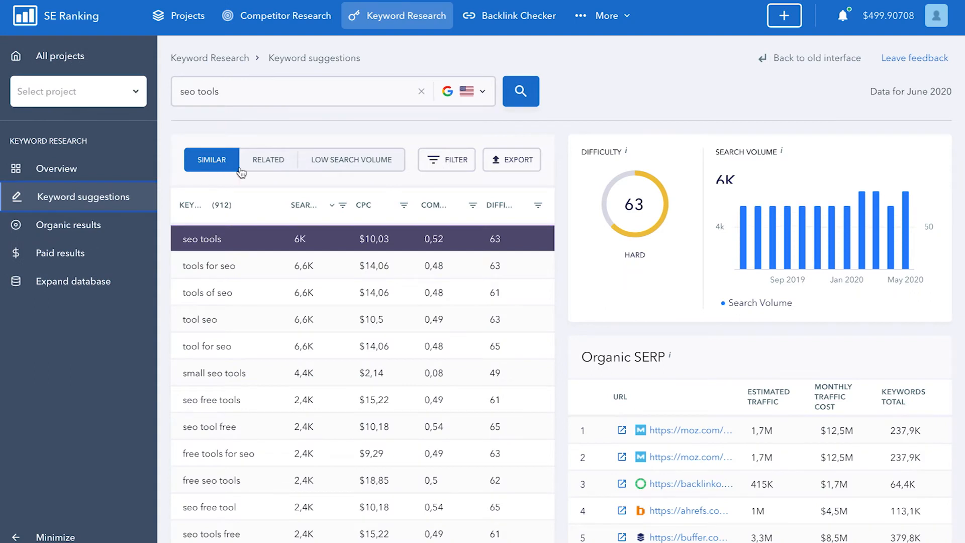
left_click(351, 160)
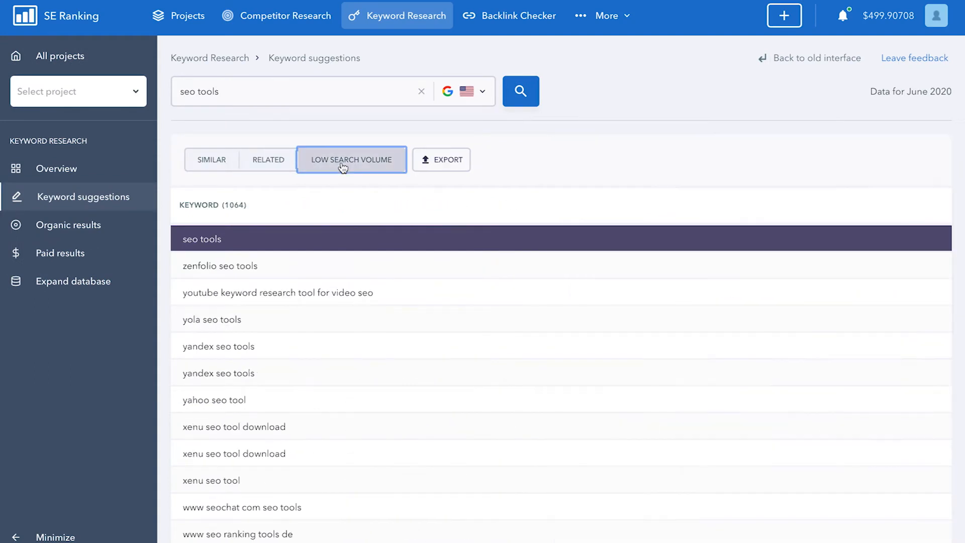
left_click(352, 160)
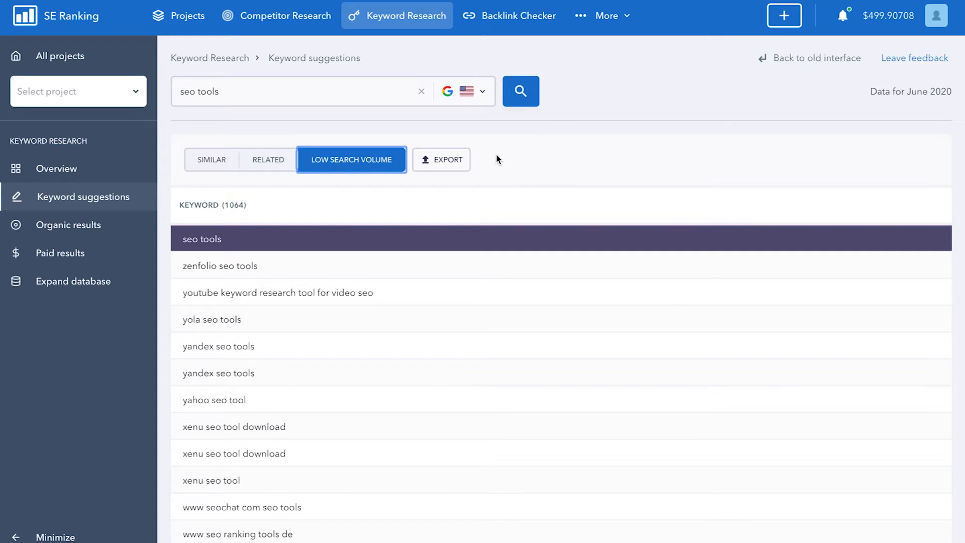
left_click(607, 16)
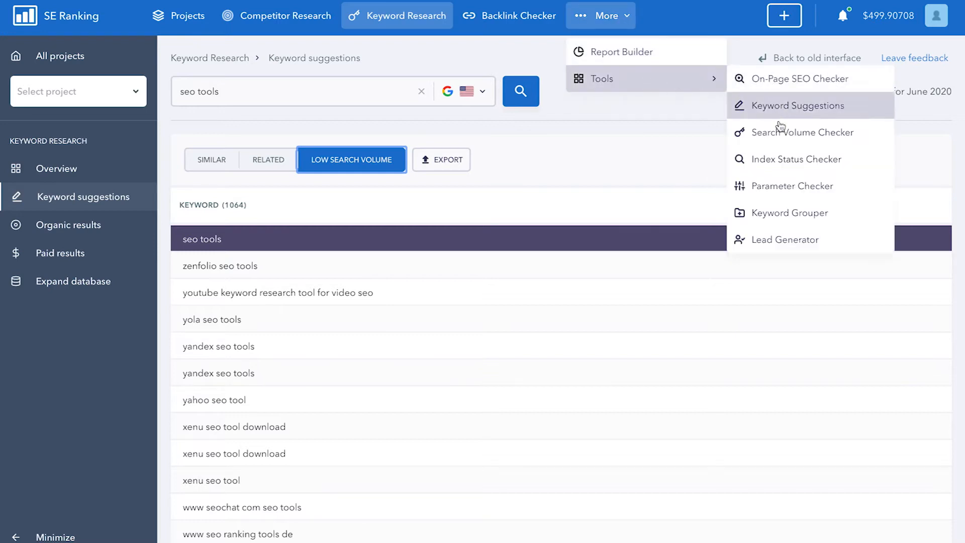
Title the Keyword Grouper report 'New keyword group 2020' and set location 10120, New York.
left_click(790, 213)
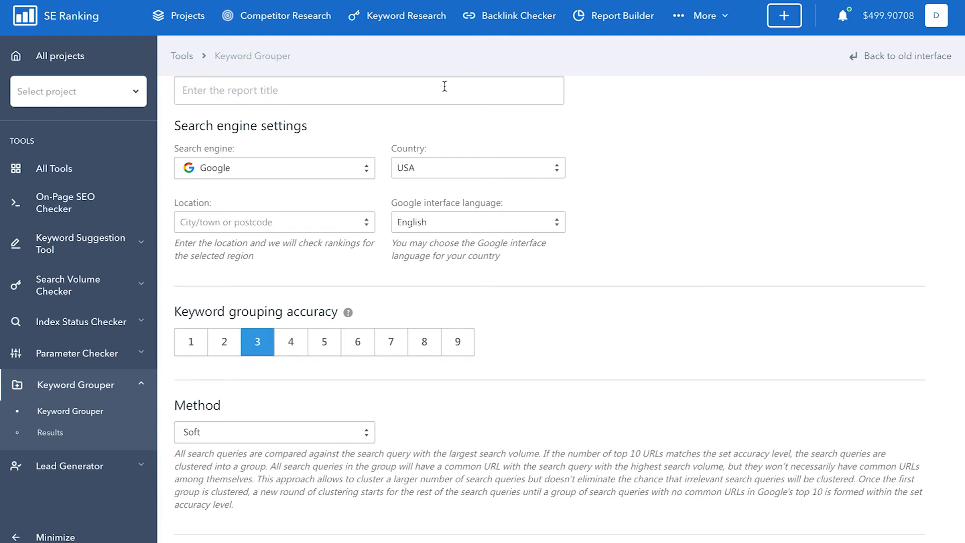
type("New k")
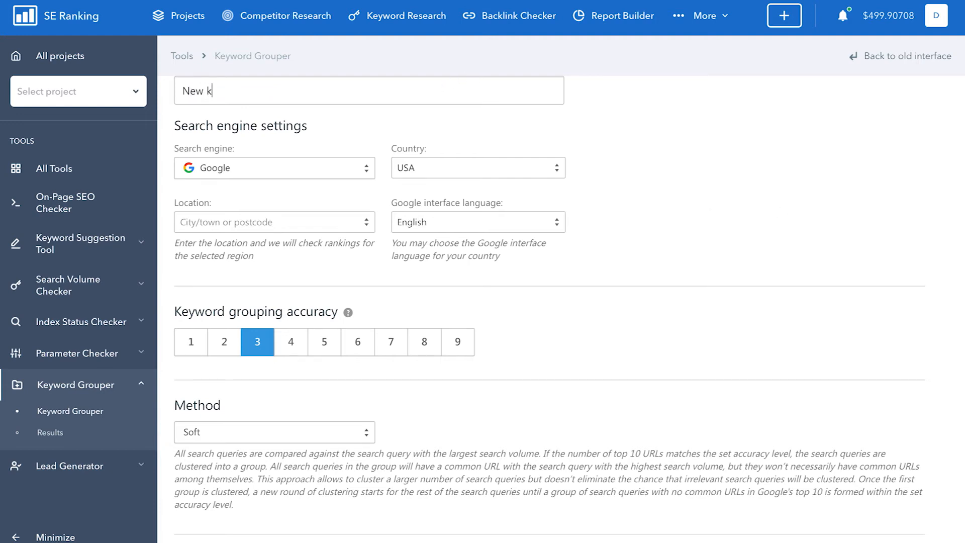
type("eyword group 2020")
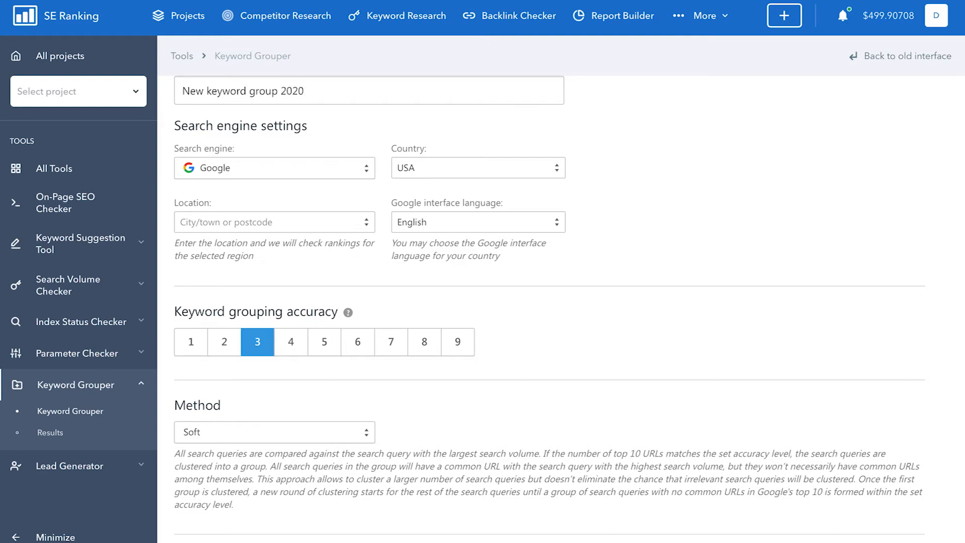
left_click(478, 168)
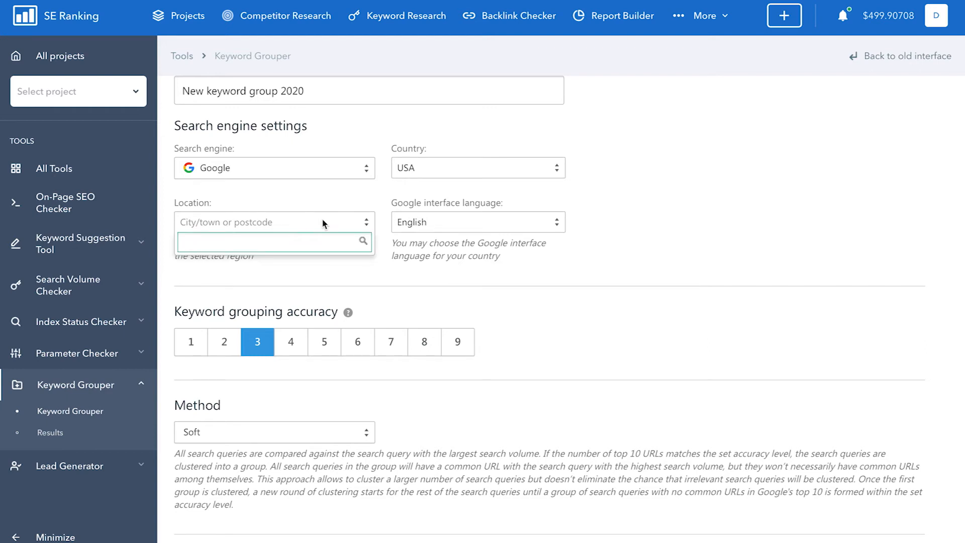
type("10120")
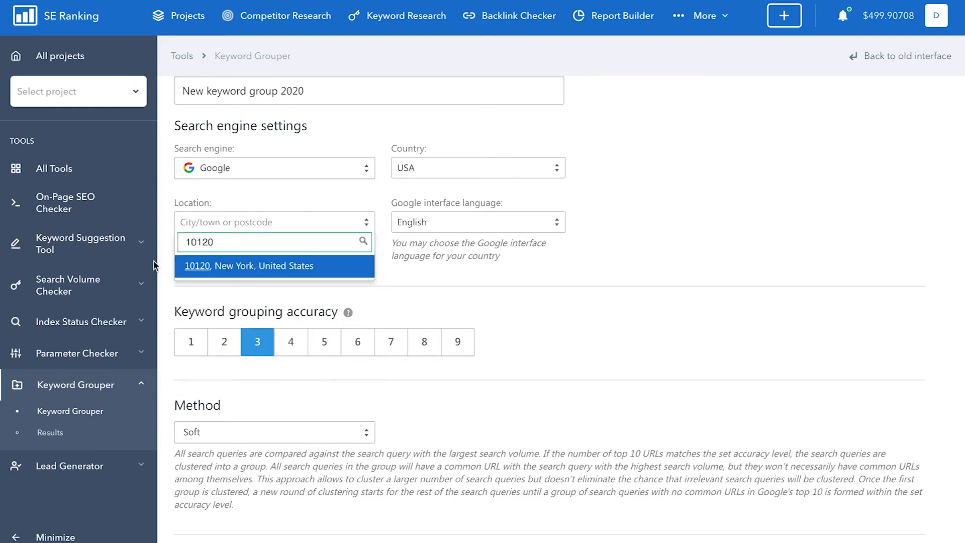
left_click(250, 266)
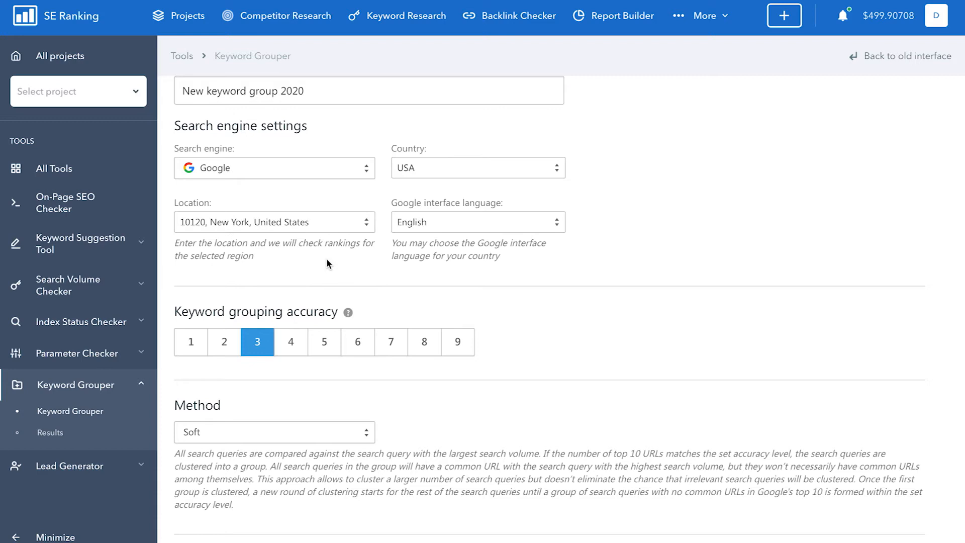
mouse_move(331, 263)
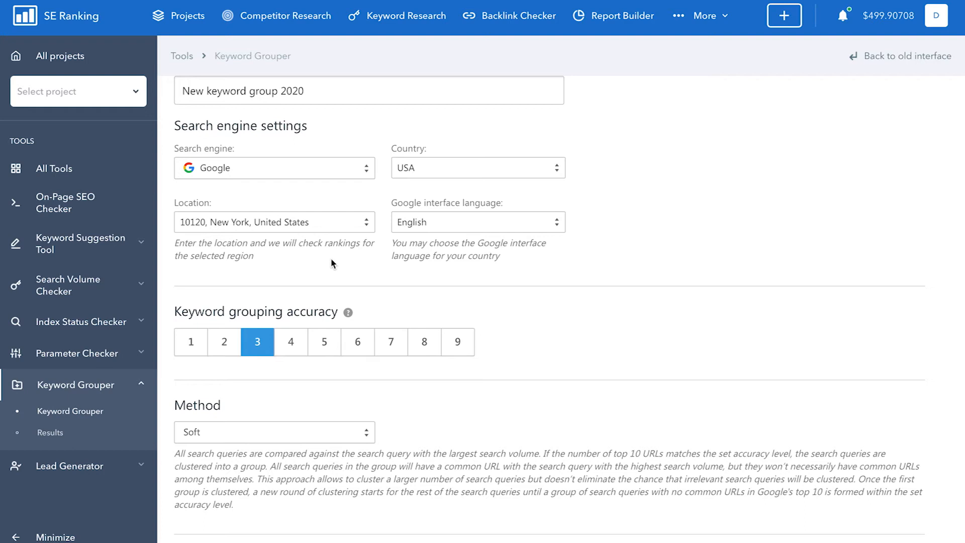
mouse_move(509, 225)
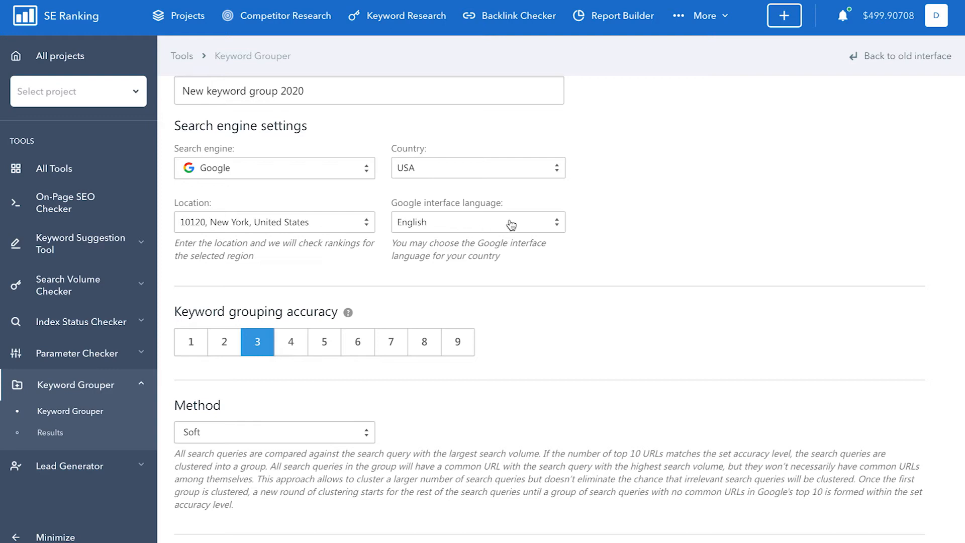
Browse the available interface language options in the dropdown.
left_click(478, 222)
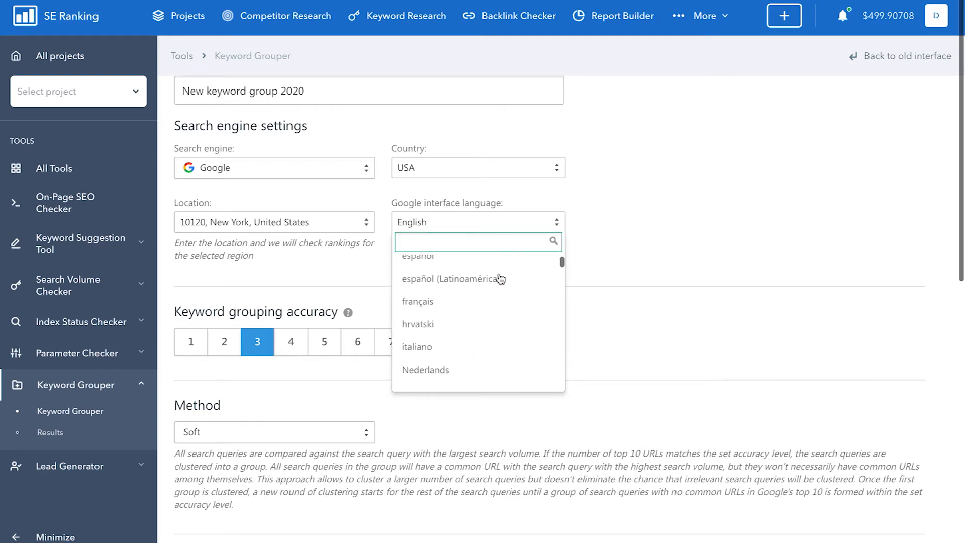
scroll("down", 3)
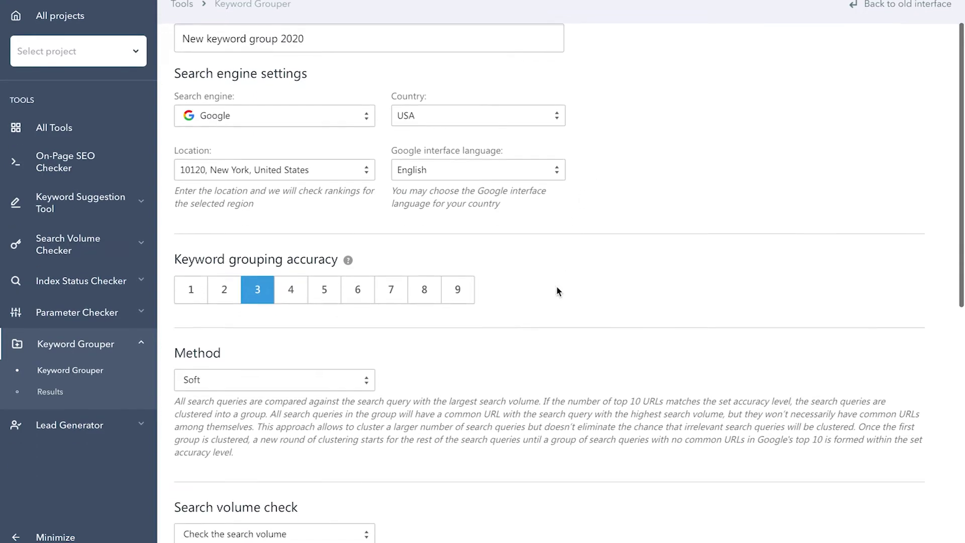
scroll("down", 3)
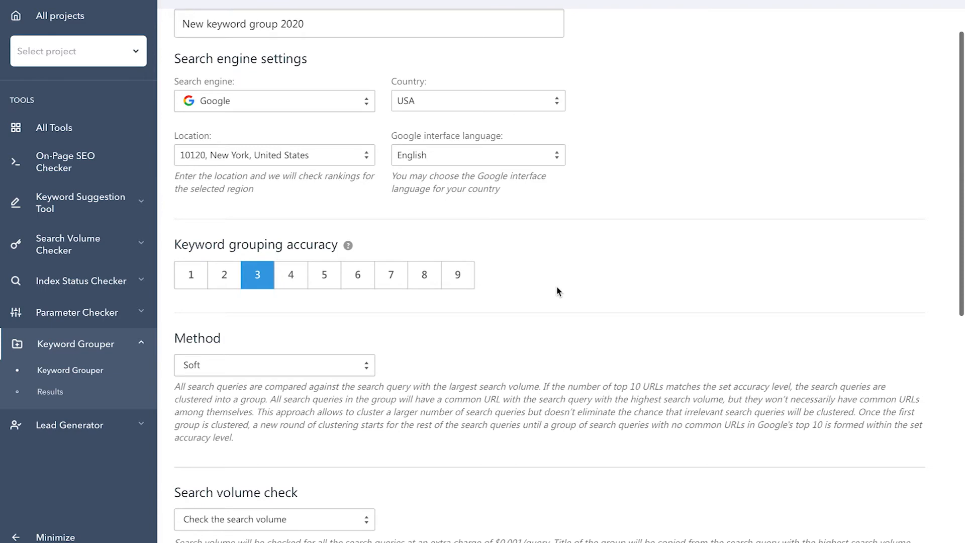
left_click(191, 275)
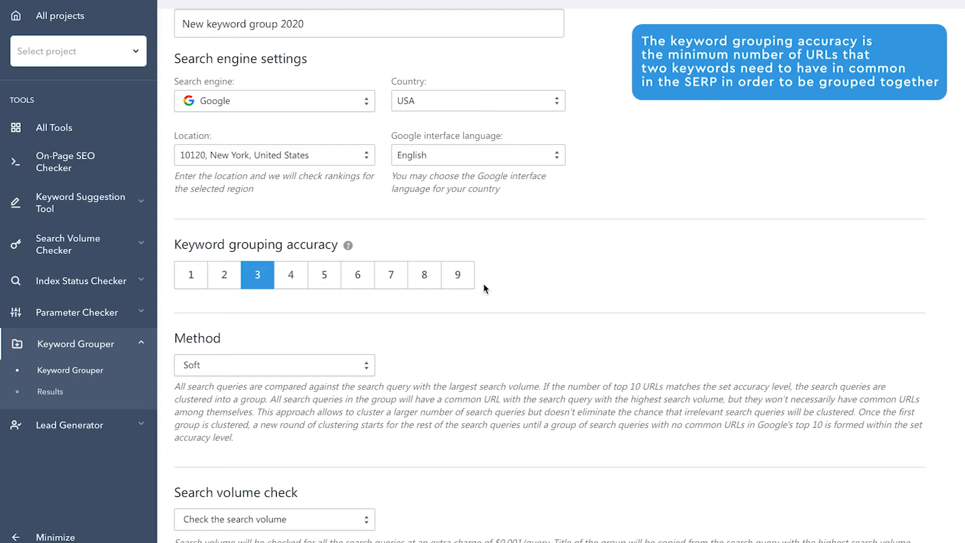
mouse_move(254, 285)
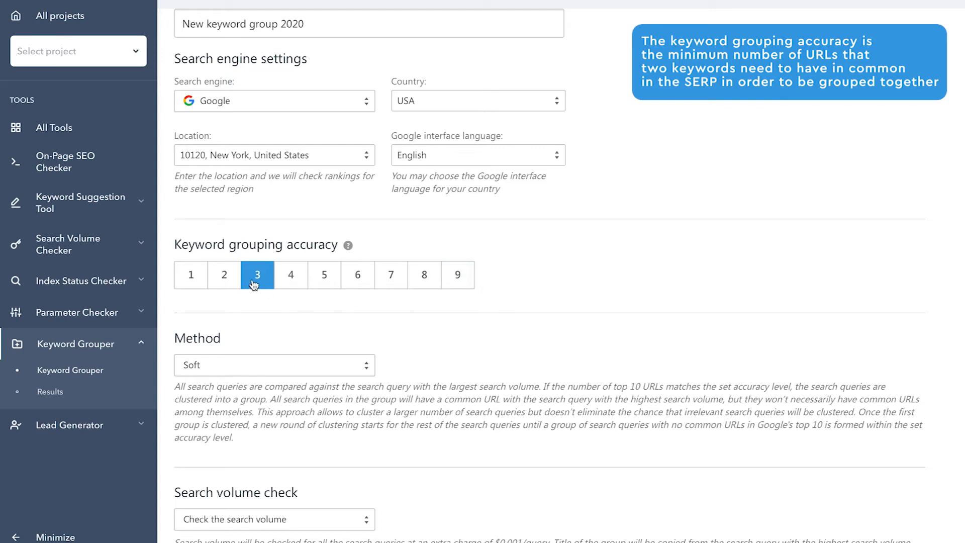
mouse_move(261, 285)
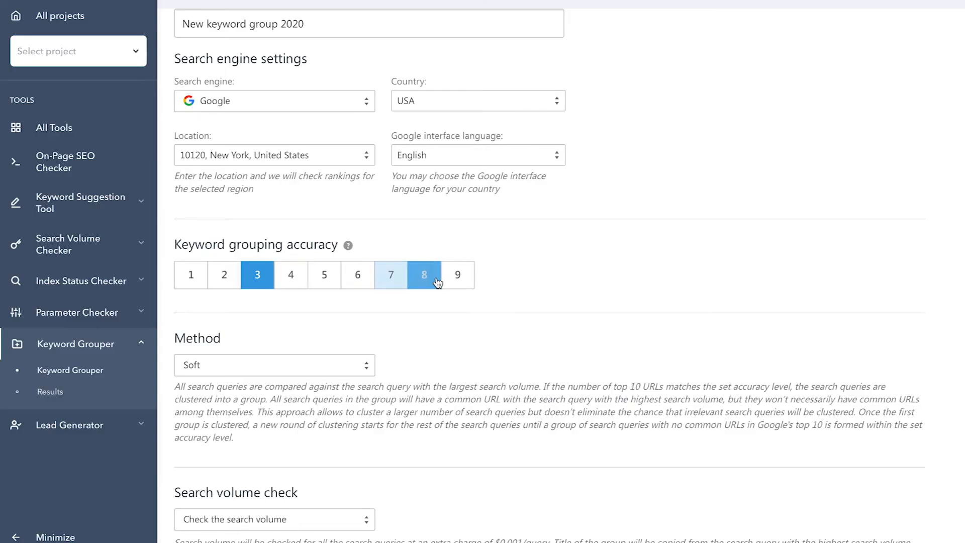
mouse_move(484, 286)
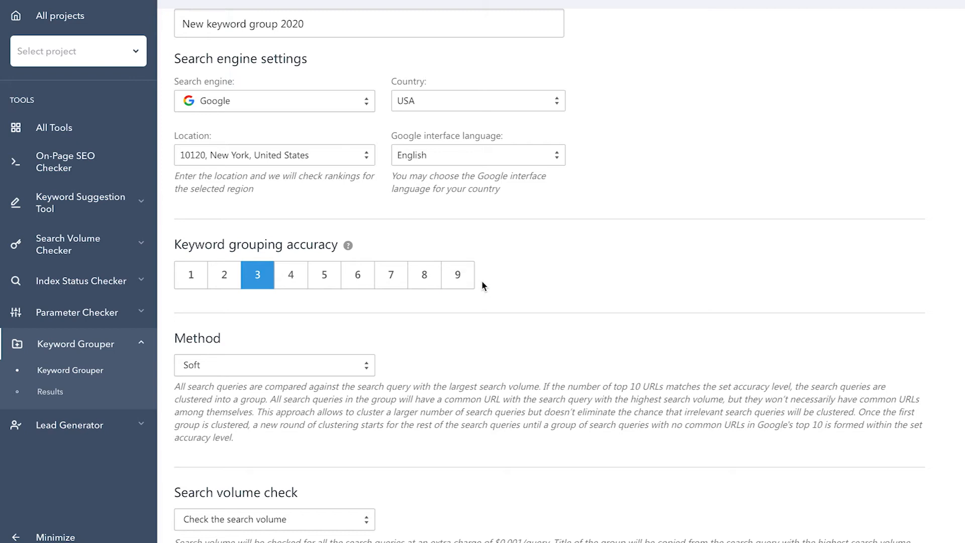
mouse_move(260, 298)
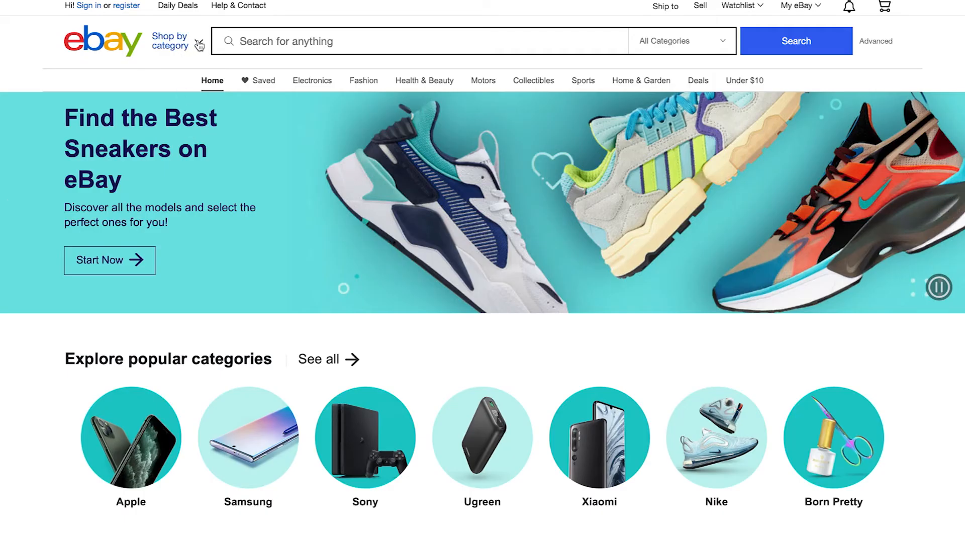
Go to eBay's Collectibles category through the Shop by category menu.
left_click(170, 41)
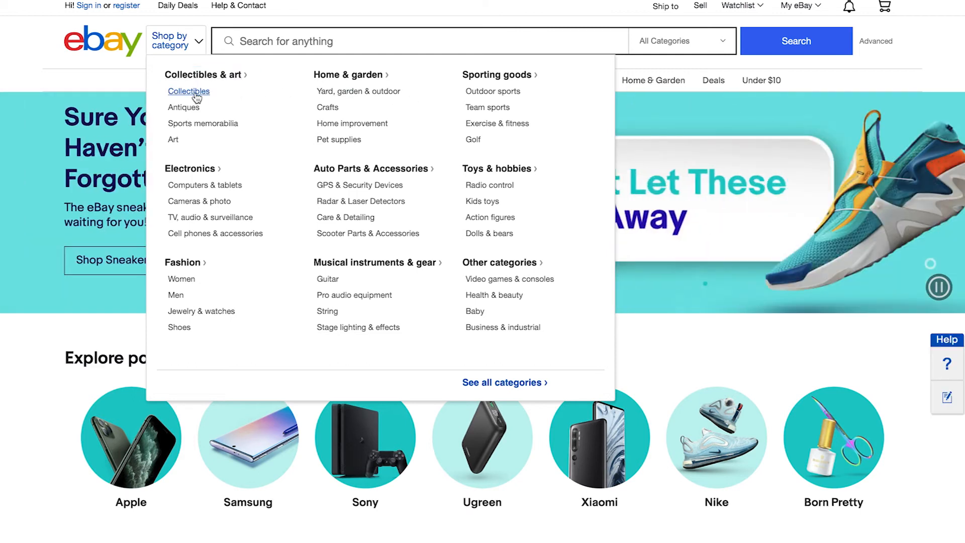
left_click(189, 91)
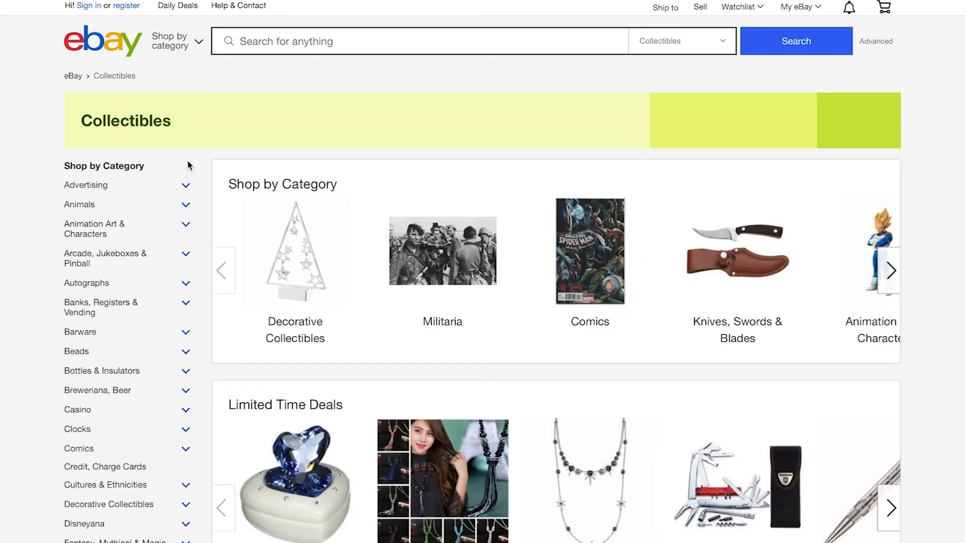
left_click(186, 204)
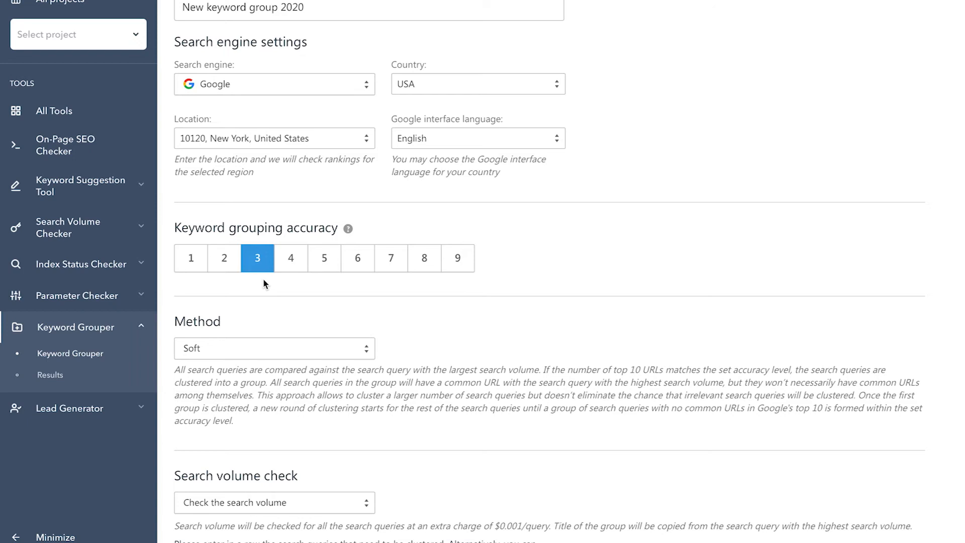
Change the Keyword Grouper clustering method from Soft to Hard.
scroll("down", 3)
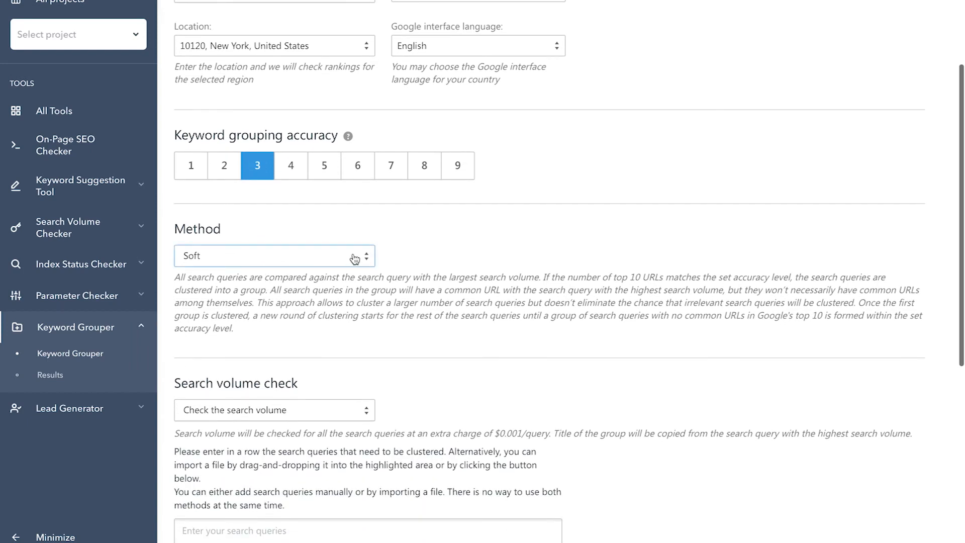
left_click(274, 256)
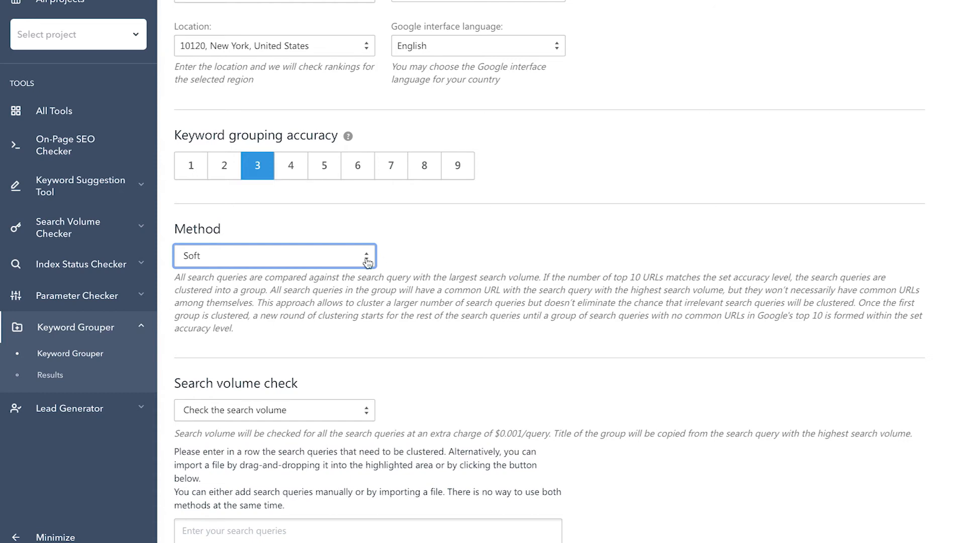
mouse_move(188, 267)
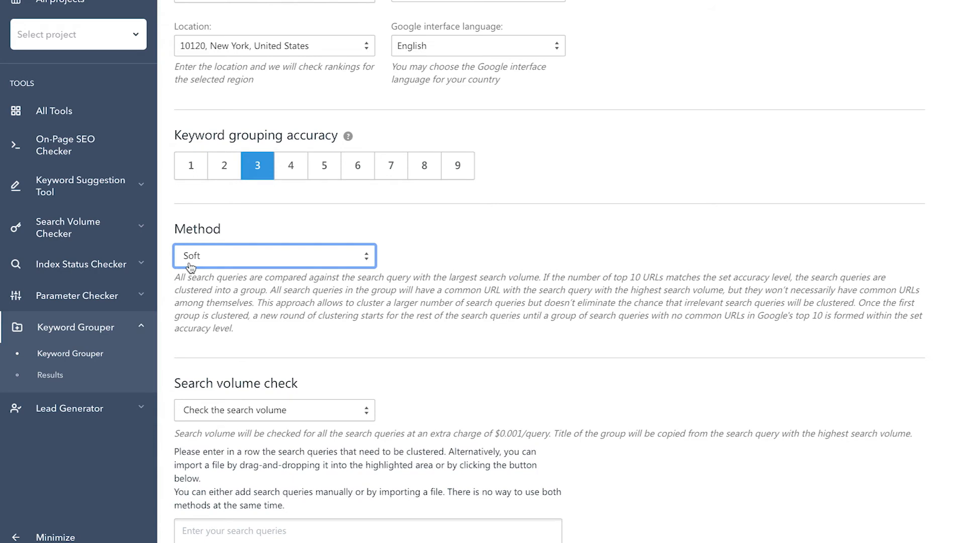
left_click(274, 256)
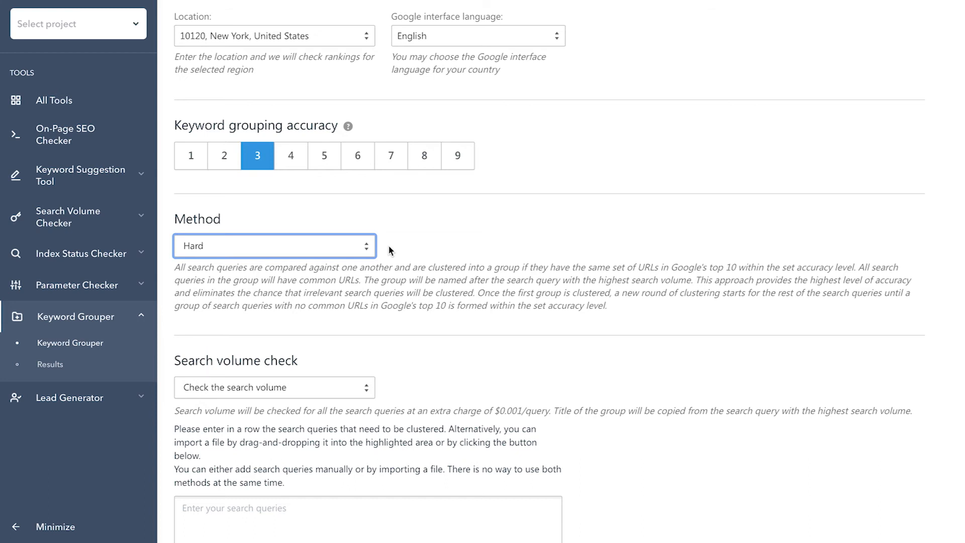
scroll("down", 3)
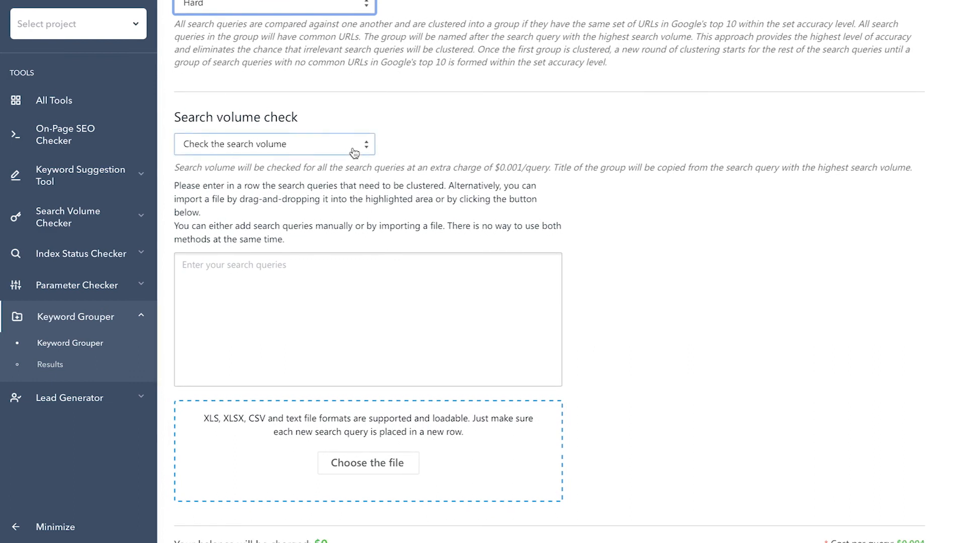
mouse_move(323, 153)
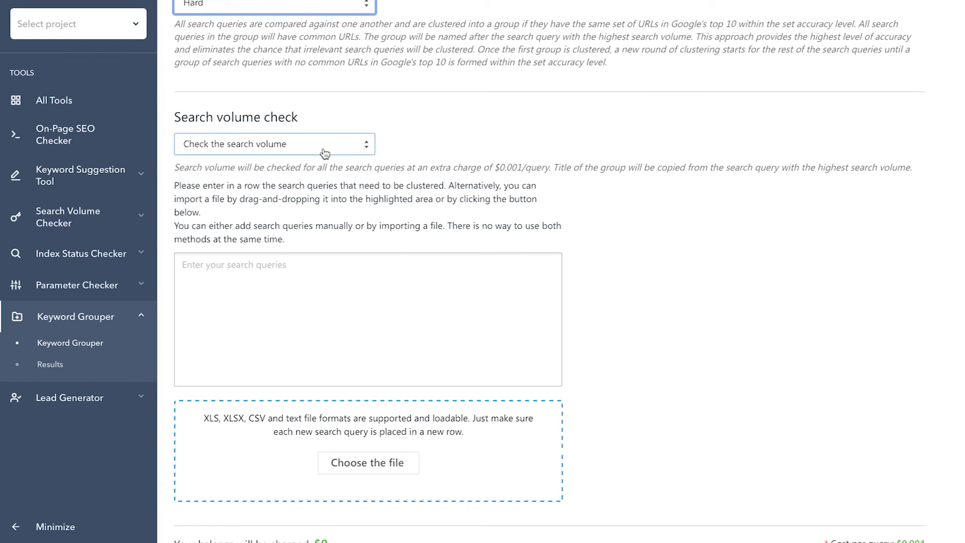
mouse_move(349, 152)
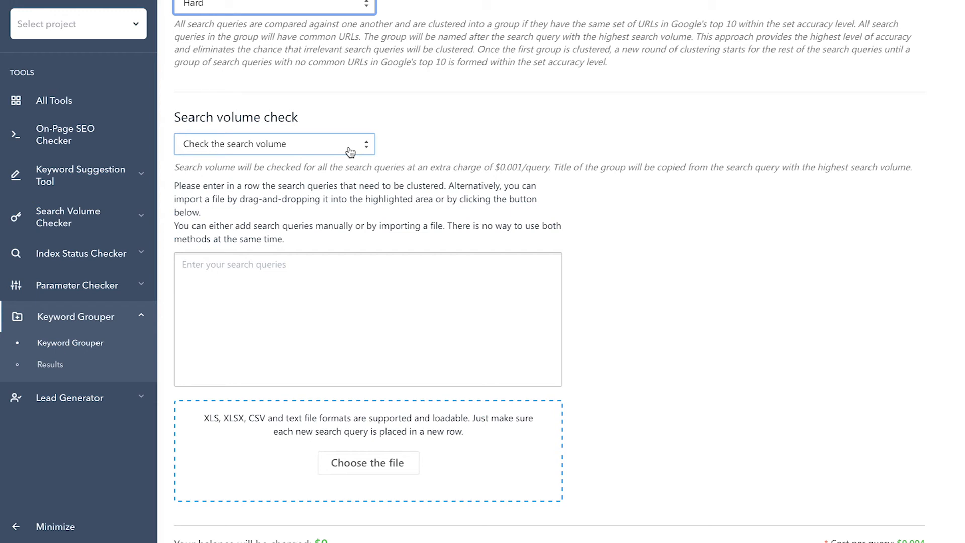
left_click(274, 144)
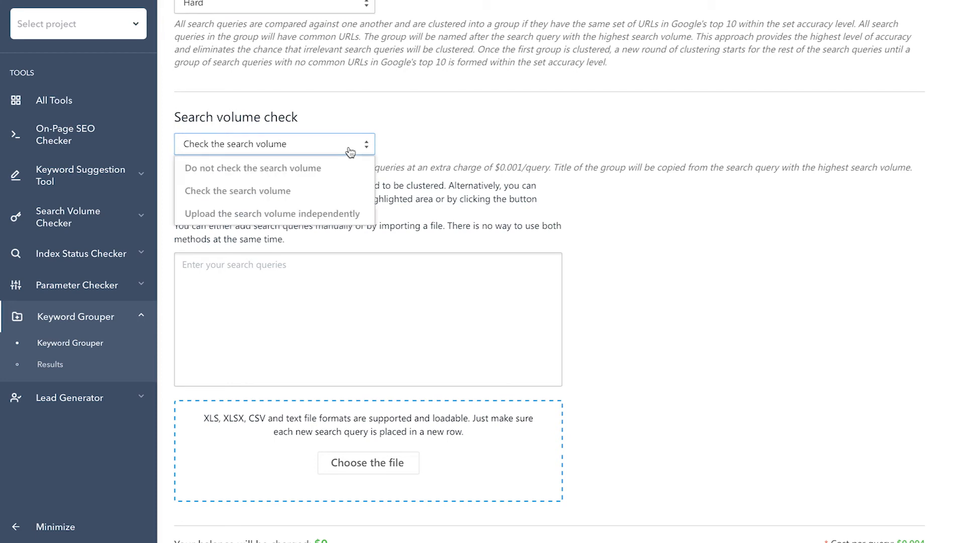
left_click(272, 214)
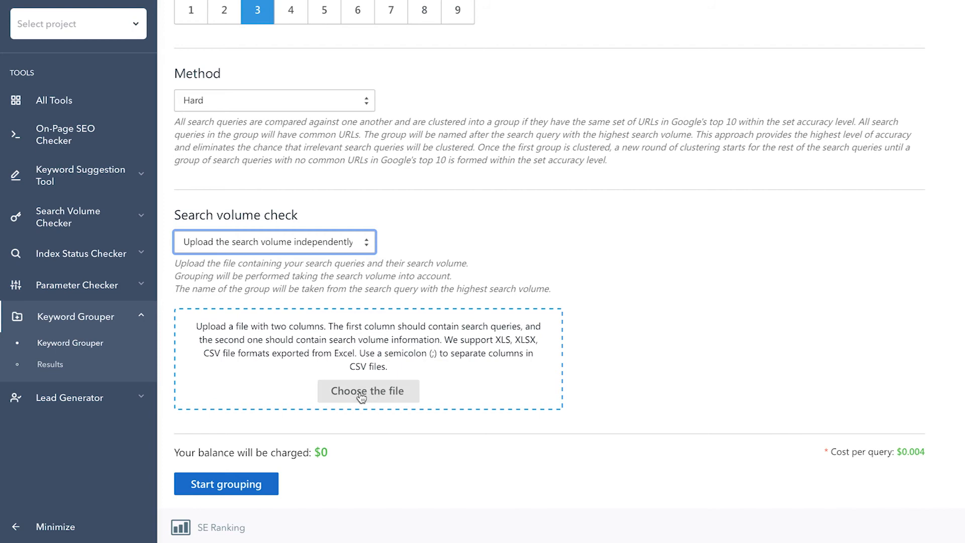
left_click(368, 391)
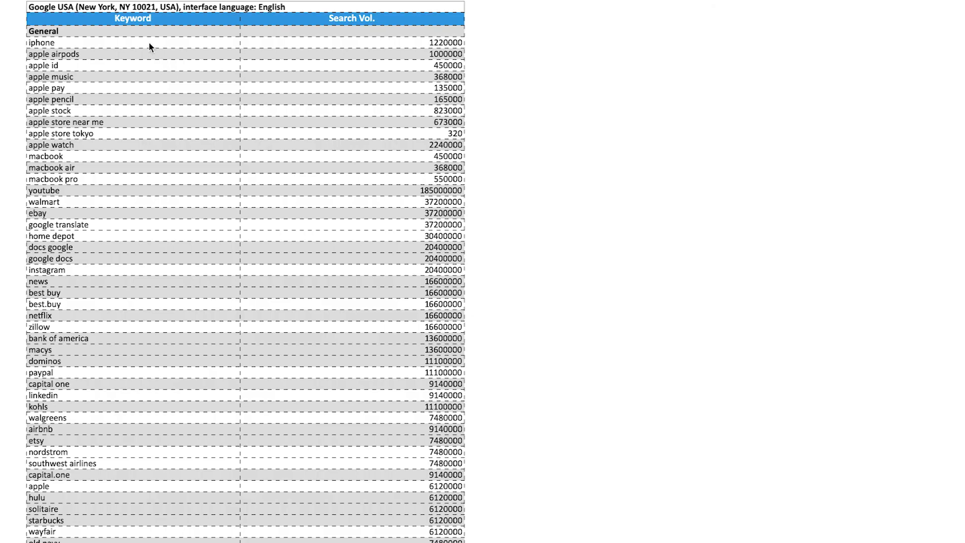
mouse_move(326, 31)
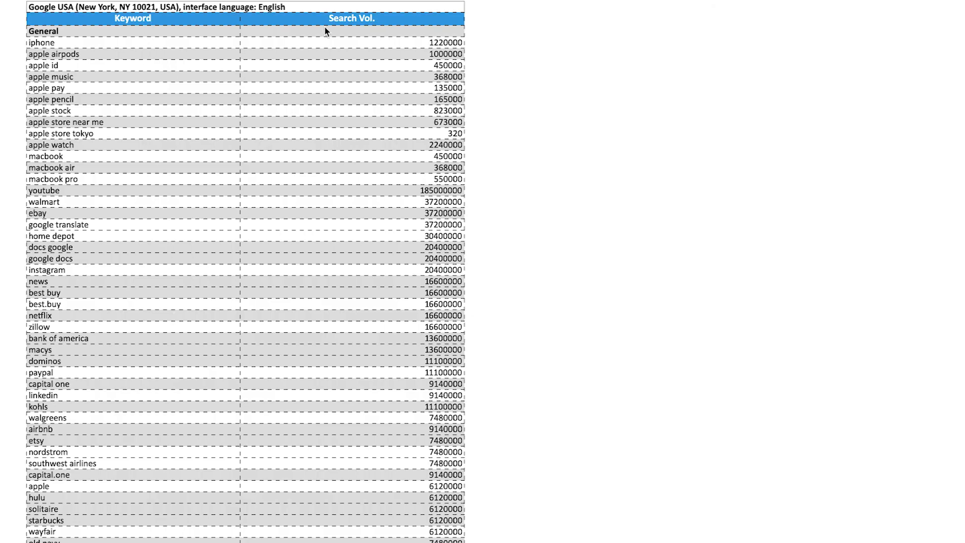
mouse_move(375, 361)
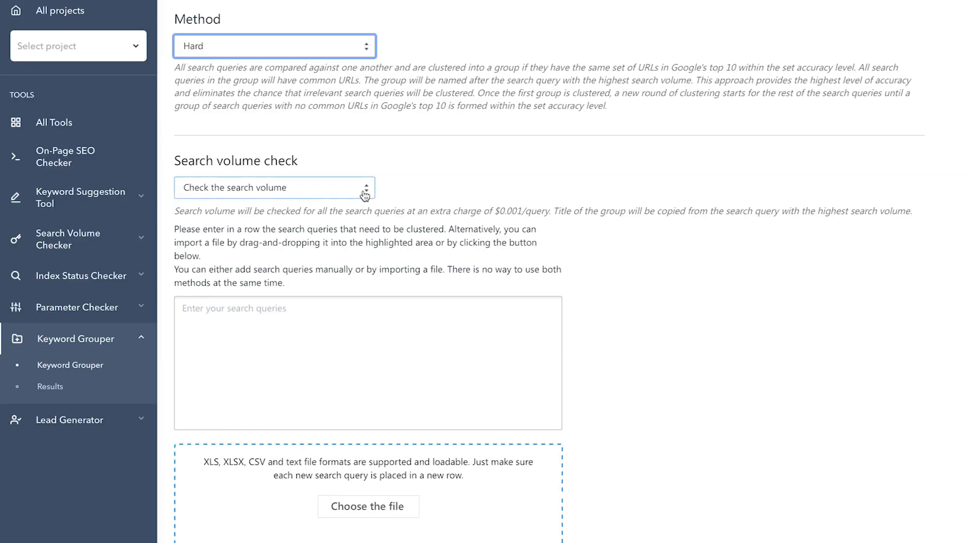
left_click(275, 188)
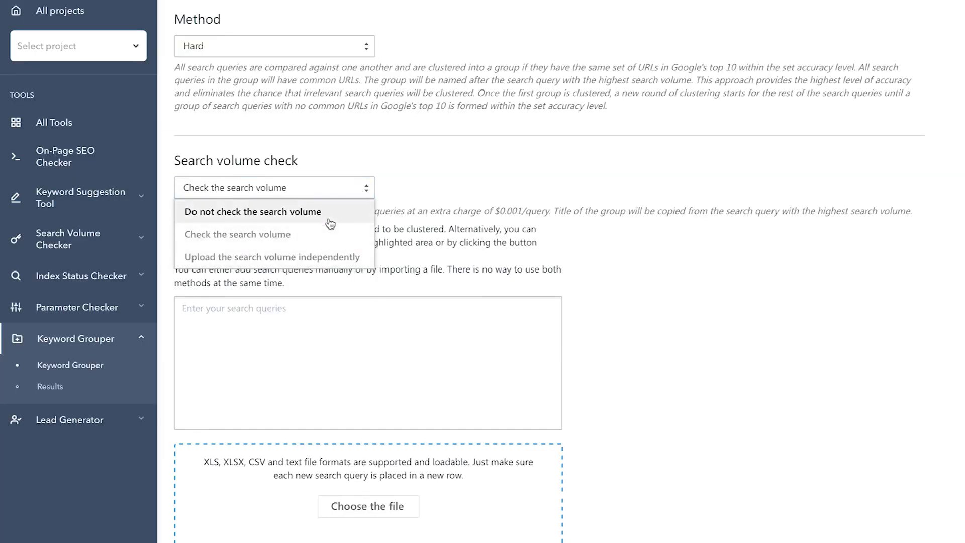
left_click(253, 212)
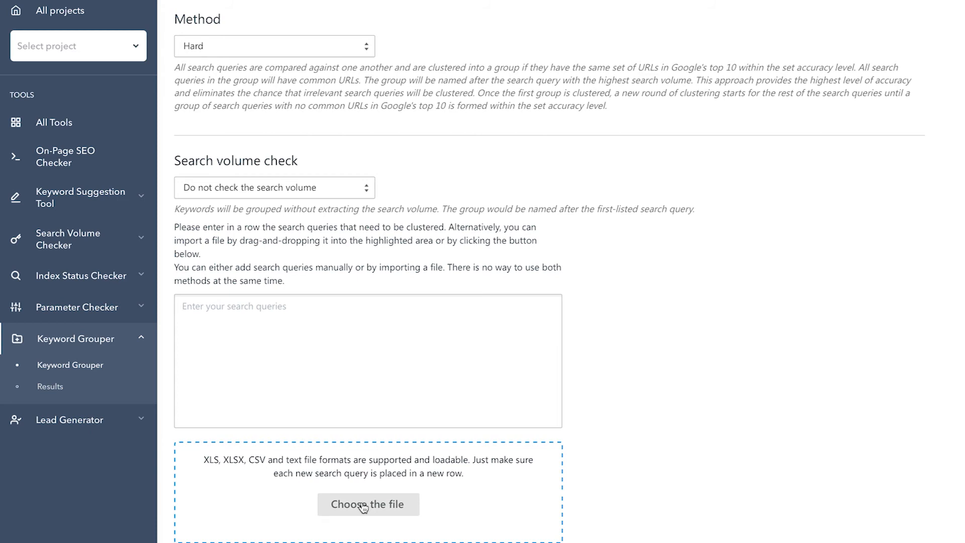
scroll("down", 3)
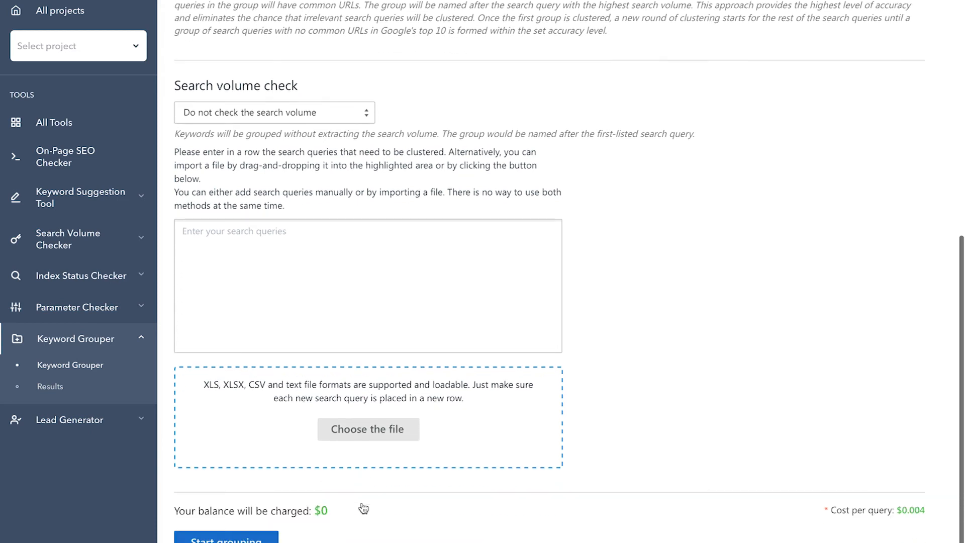
scroll("down", 3)
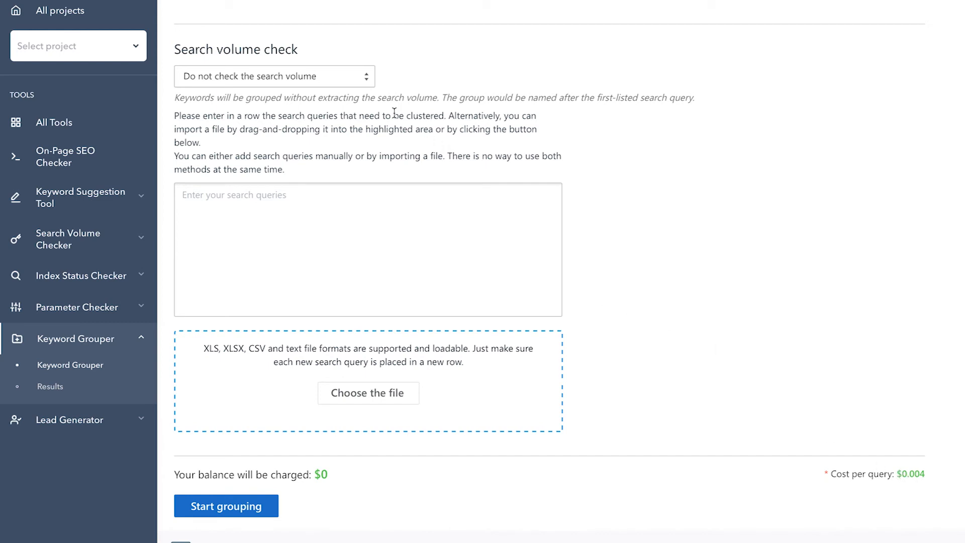
left_click(275, 77)
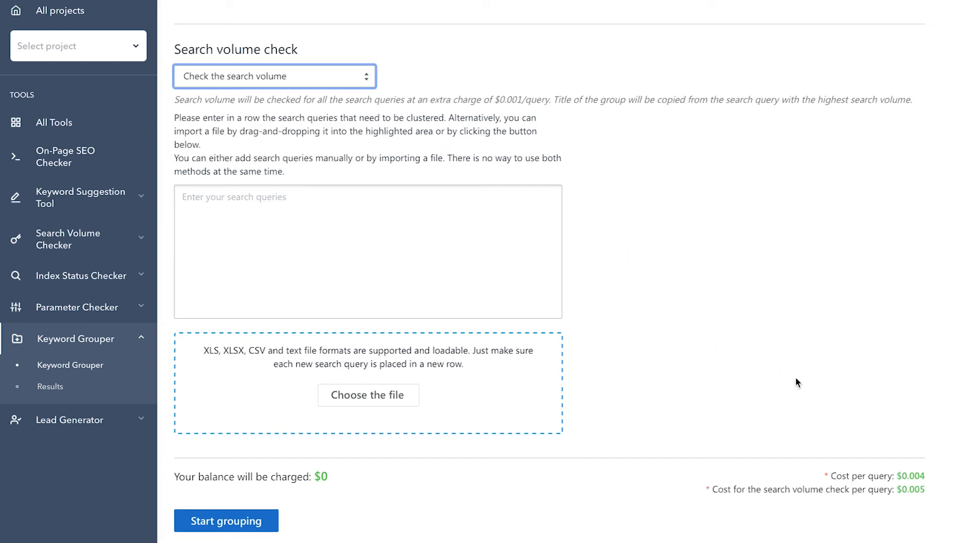
mouse_move(267, 497)
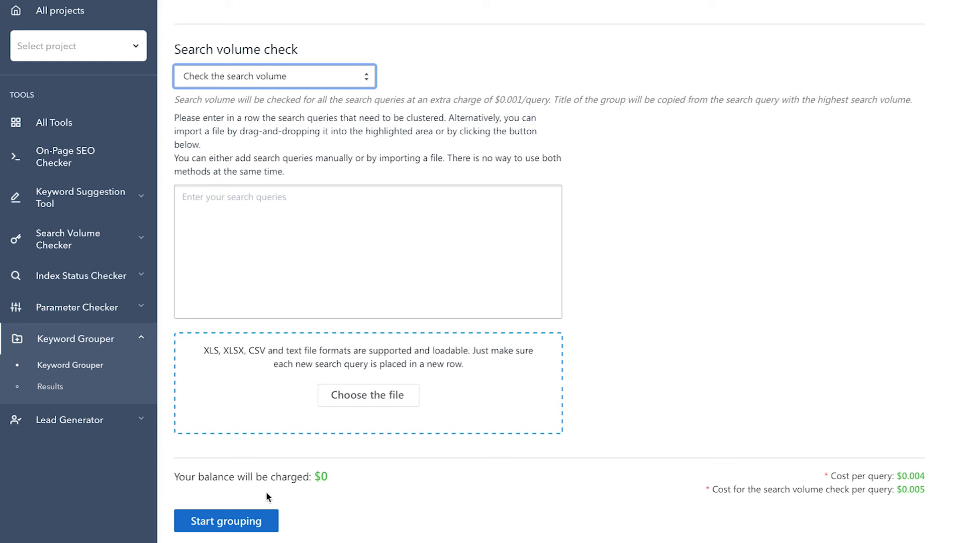
mouse_move(226, 525)
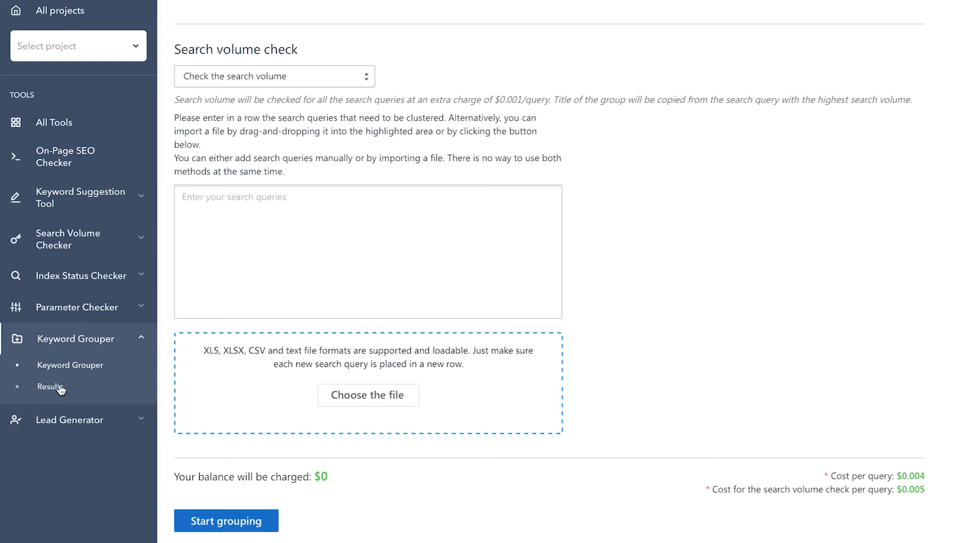
Open the 'eng hard' report from grouping history, with 284 keywords in 69 groups.
left_click(46, 386)
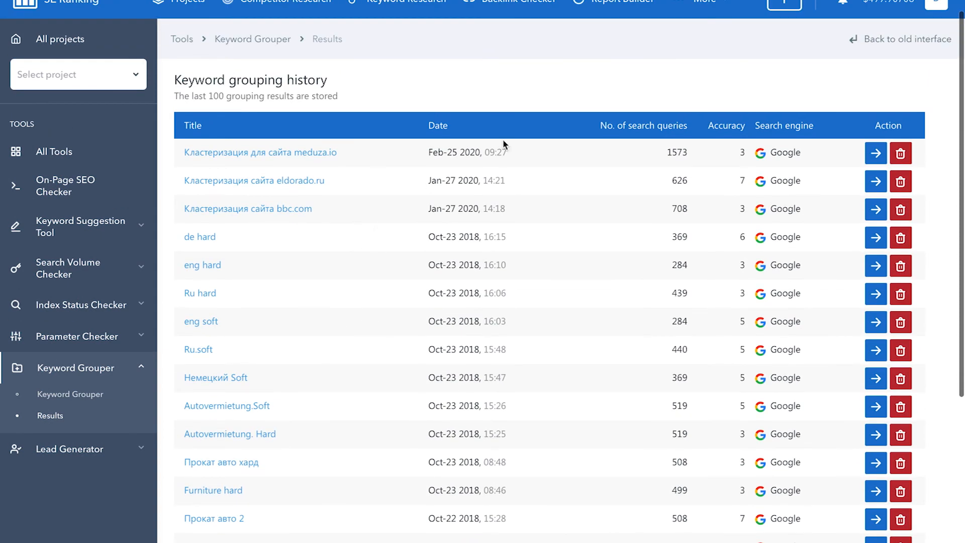
mouse_move(736, 158)
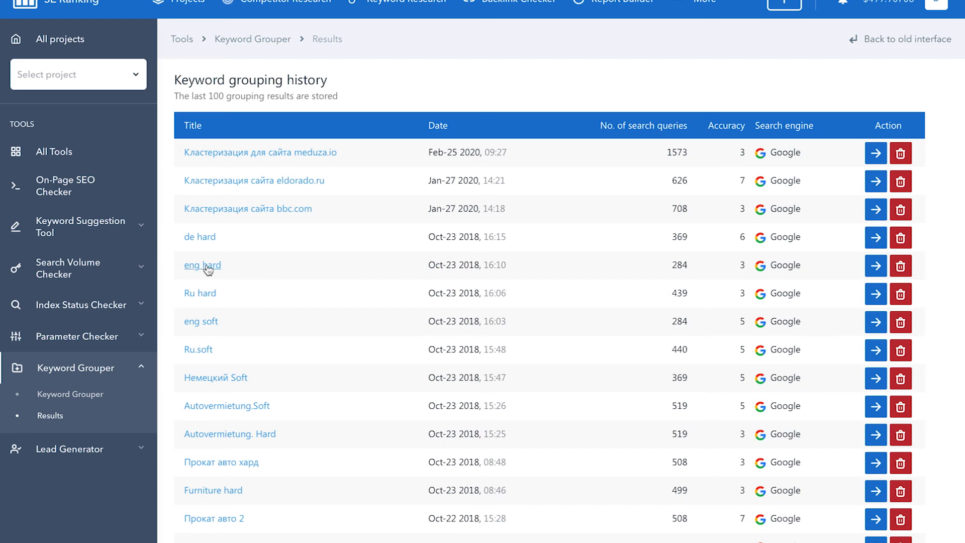
left_click(202, 265)
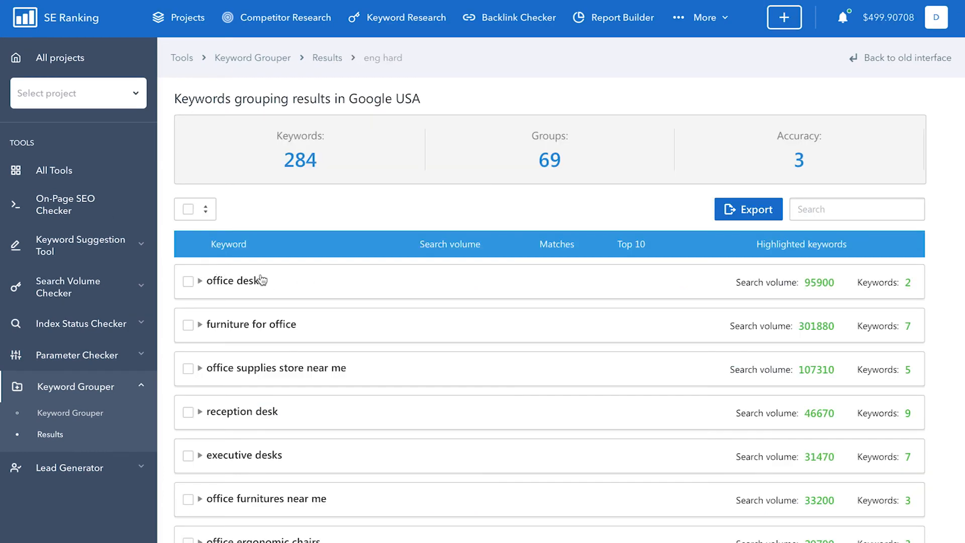
scroll("down", 3)
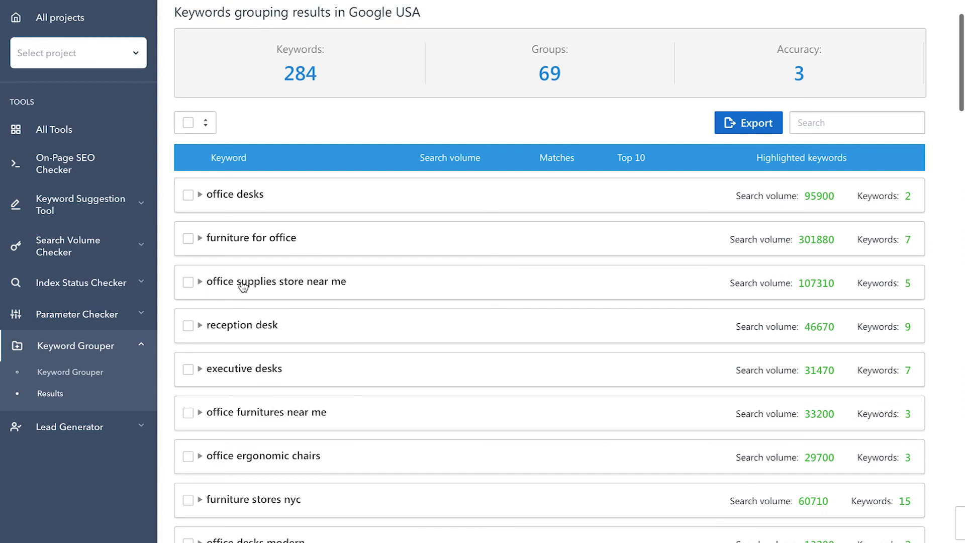
mouse_move(429, 196)
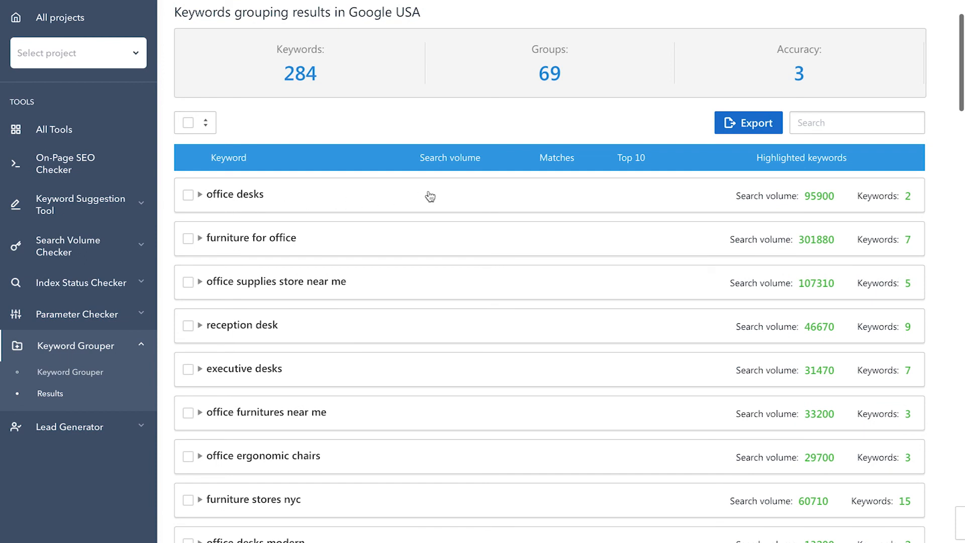
mouse_move(823, 202)
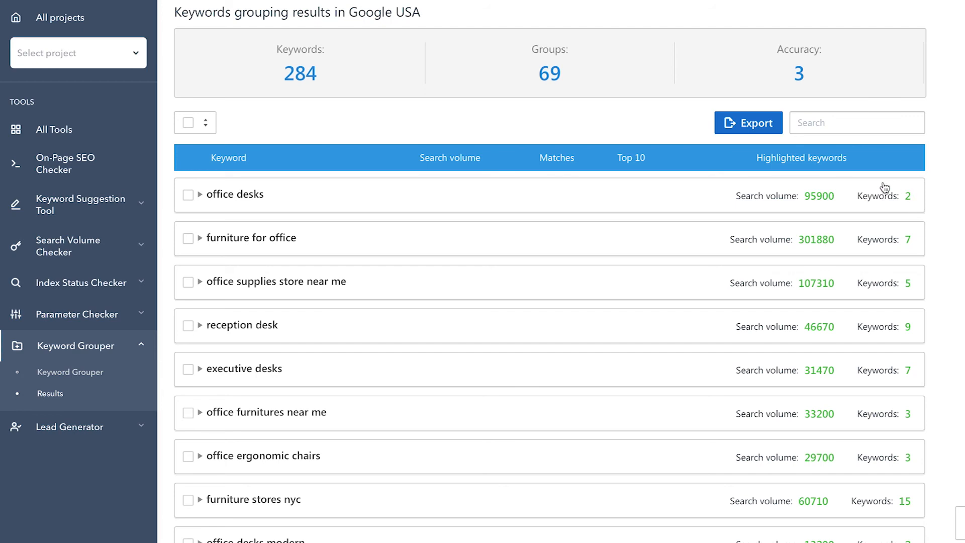
mouse_move(357, 242)
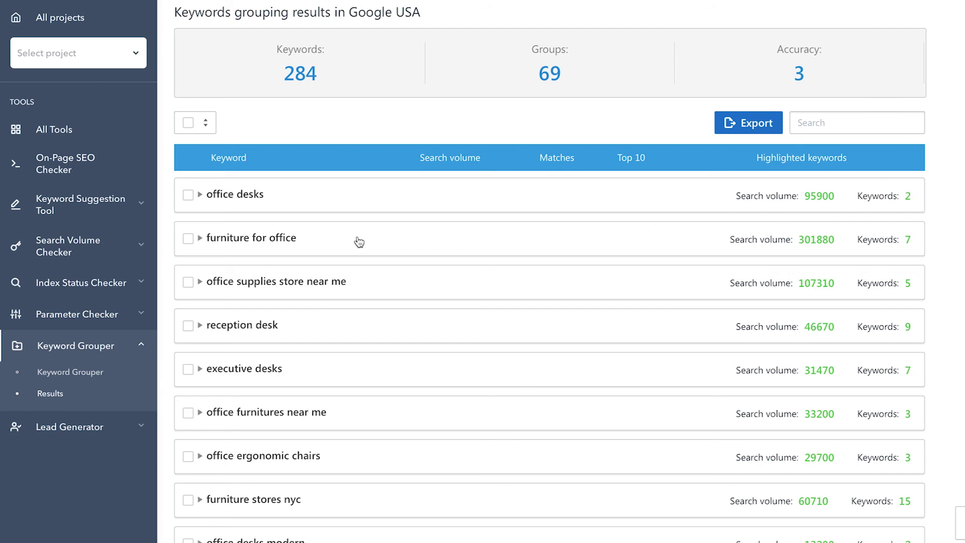
mouse_move(314, 244)
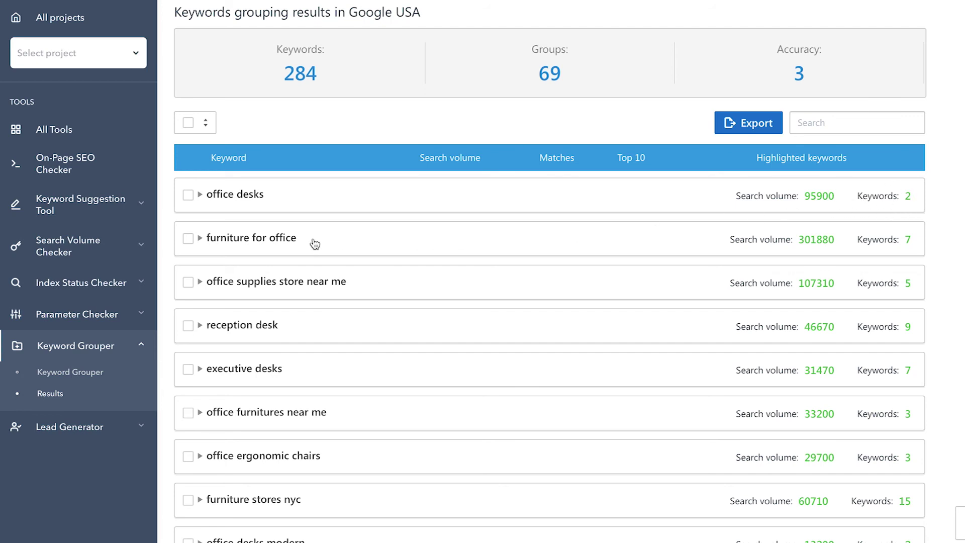
Expand the 'furniture for office' group to list its seven keywords.
left_click(200, 238)
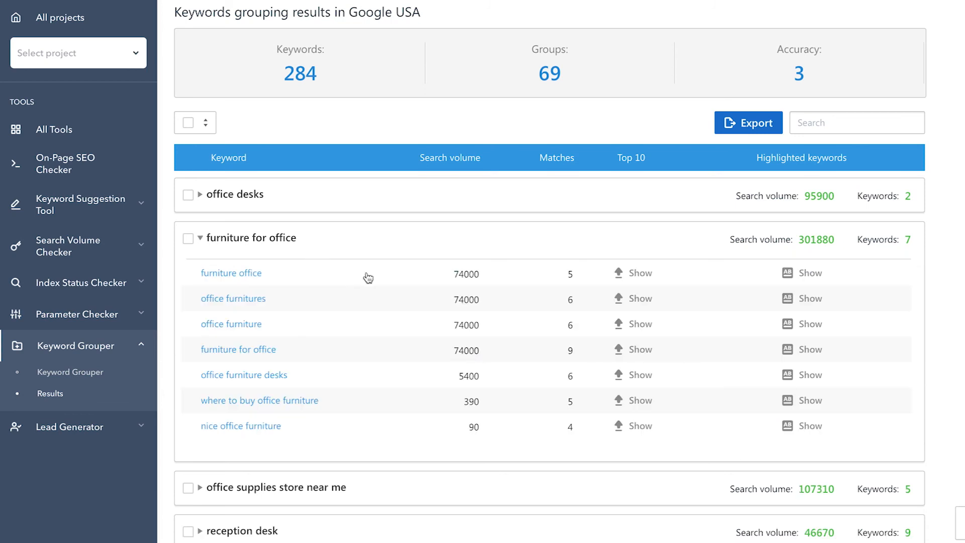
mouse_move(405, 275)
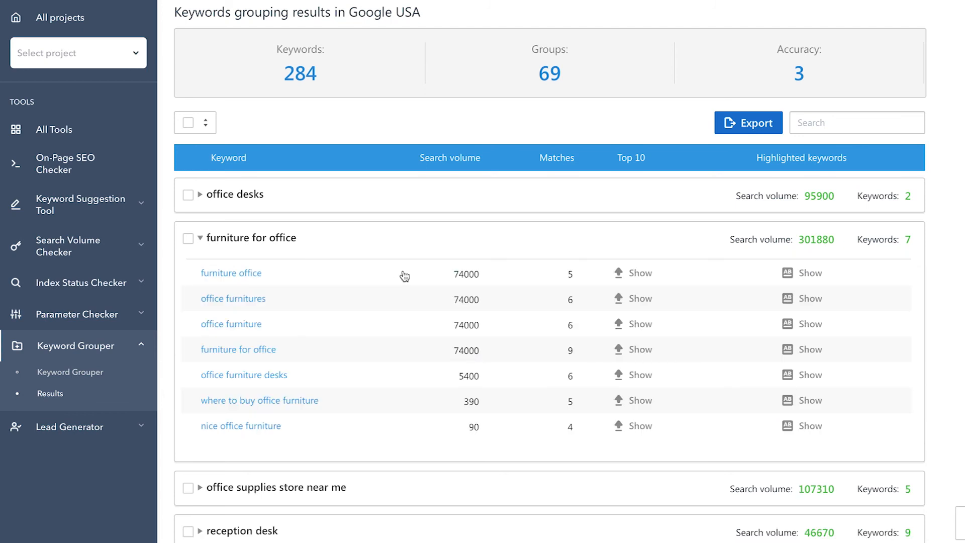
mouse_move(281, 426)
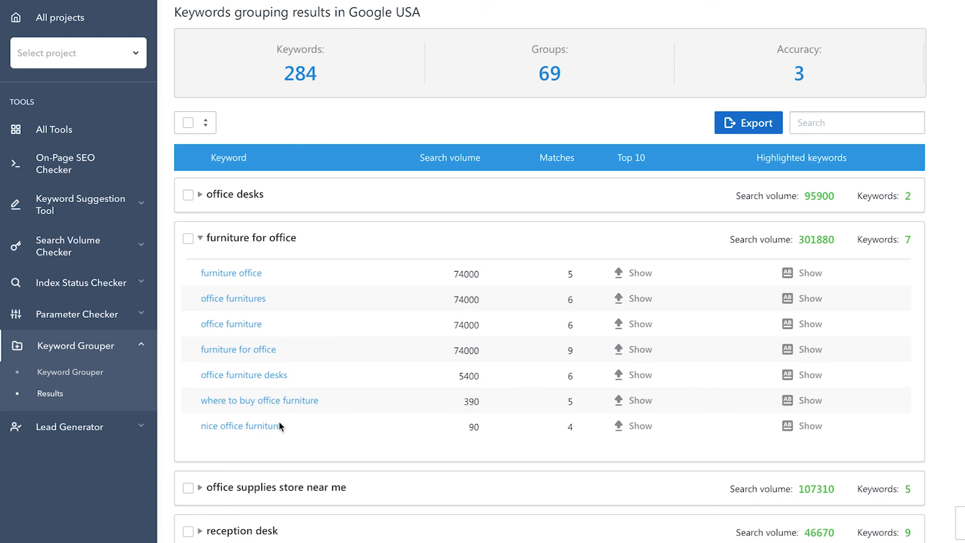
mouse_move(452, 276)
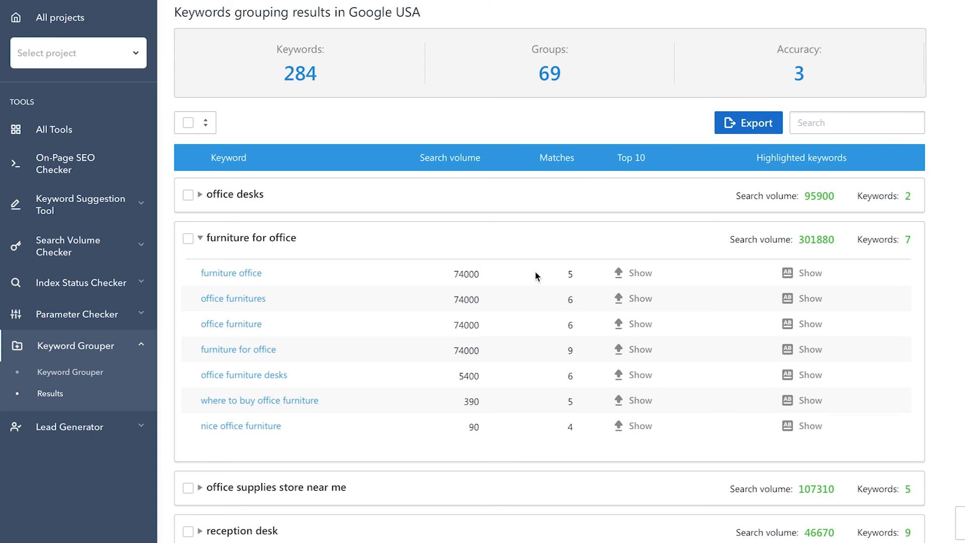
mouse_move(563, 274)
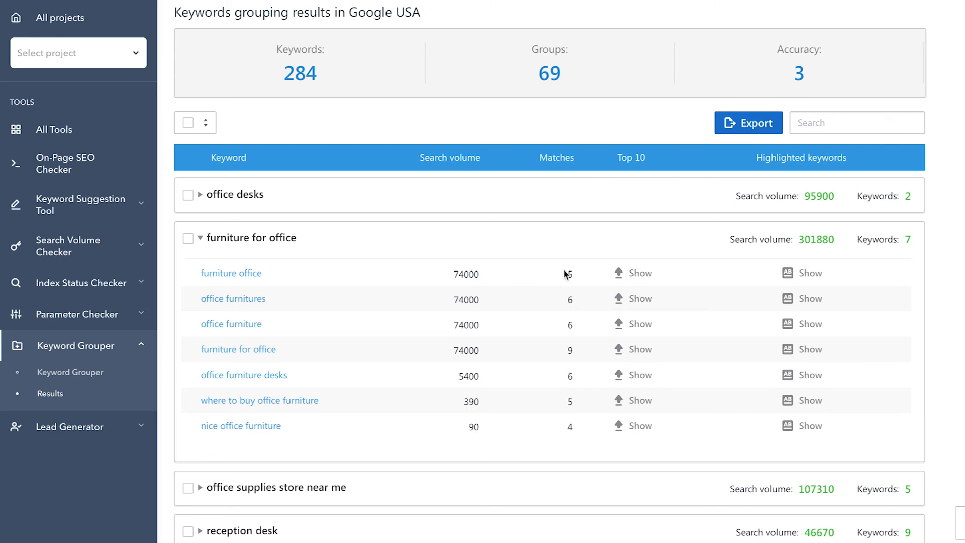
mouse_move(576, 352)
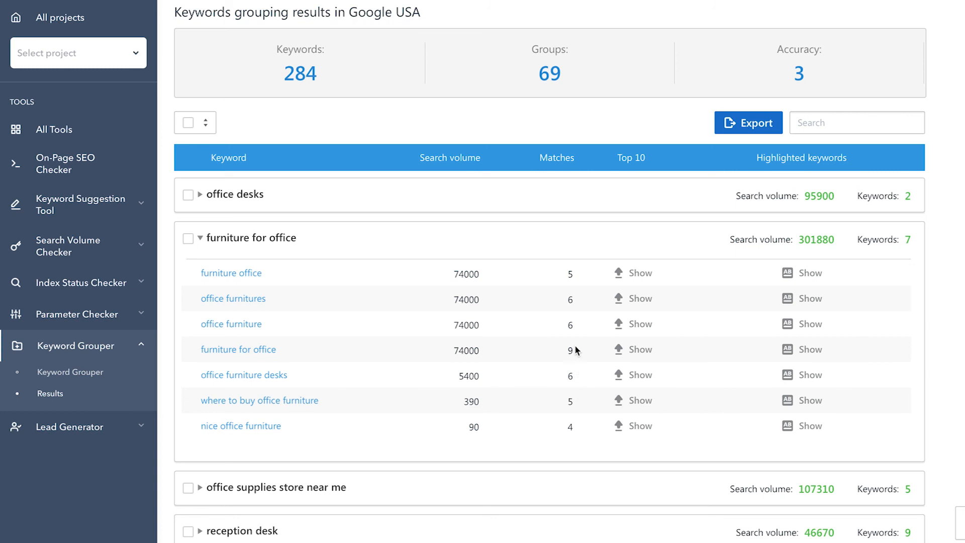
mouse_move(584, 349)
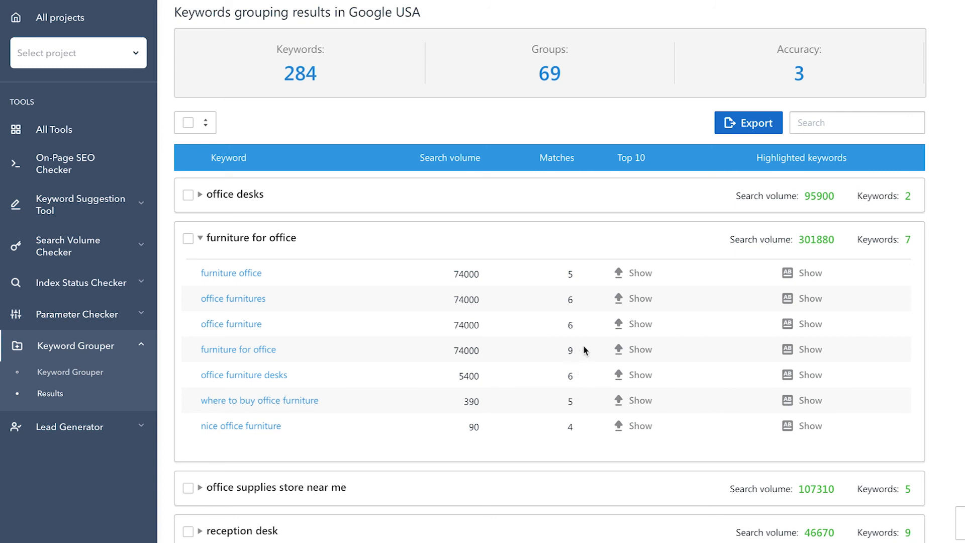
mouse_move(640, 431)
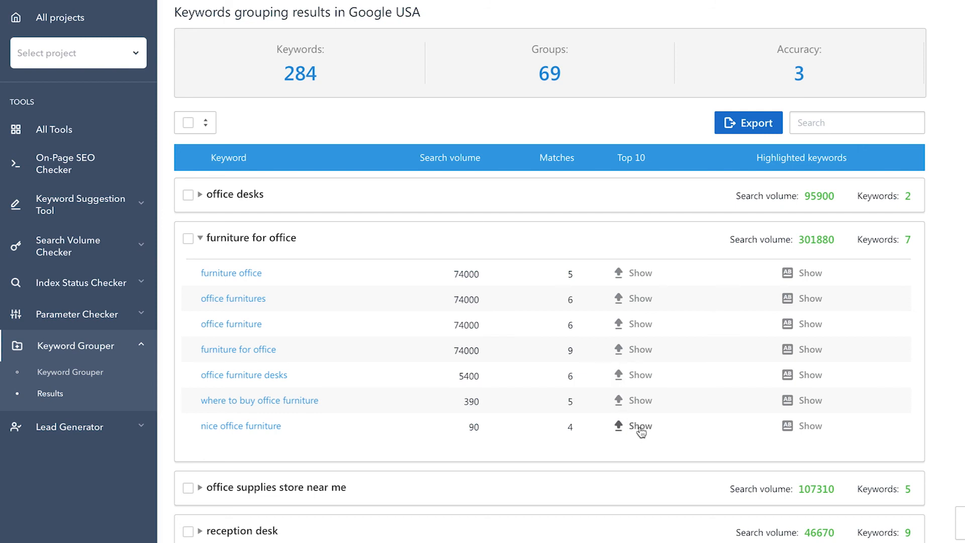
left_click(638, 426)
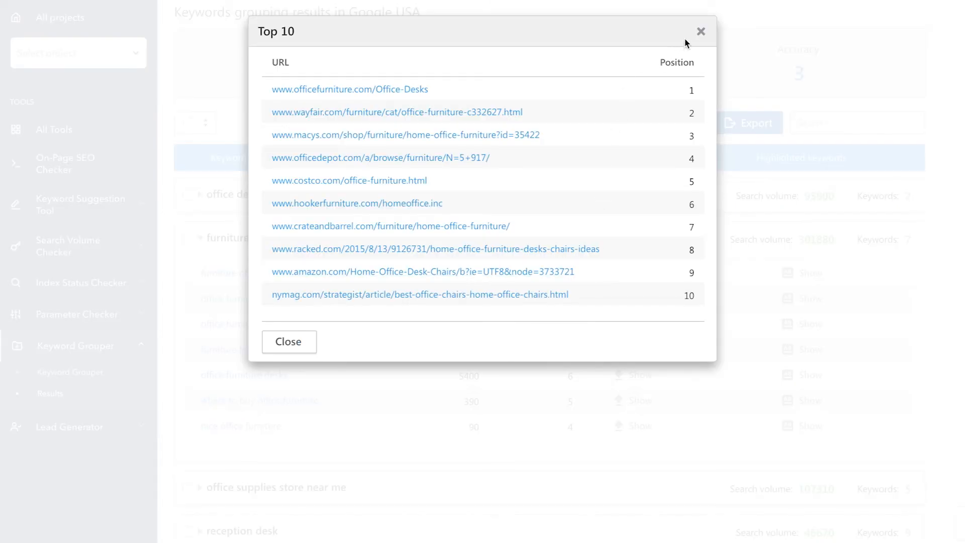
mouse_move(702, 31)
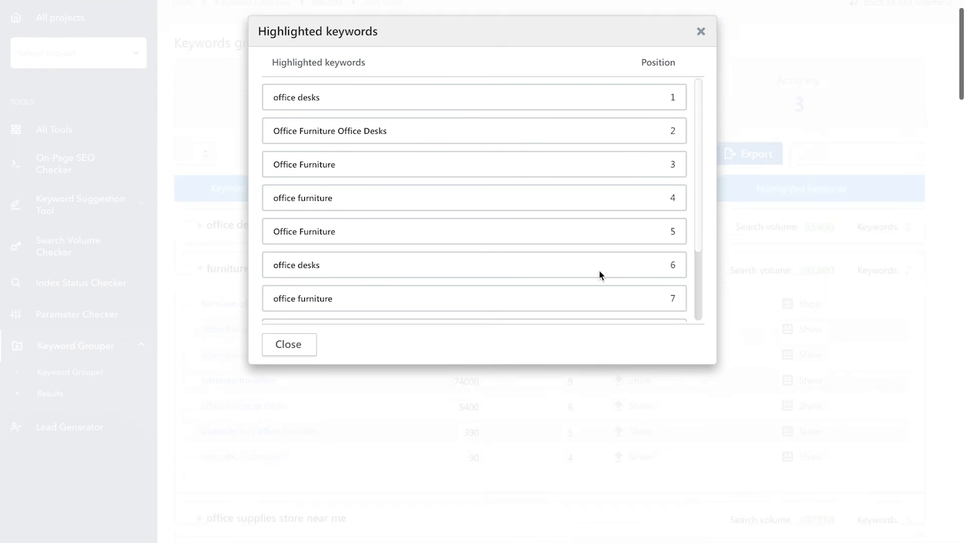
scroll("down", 3)
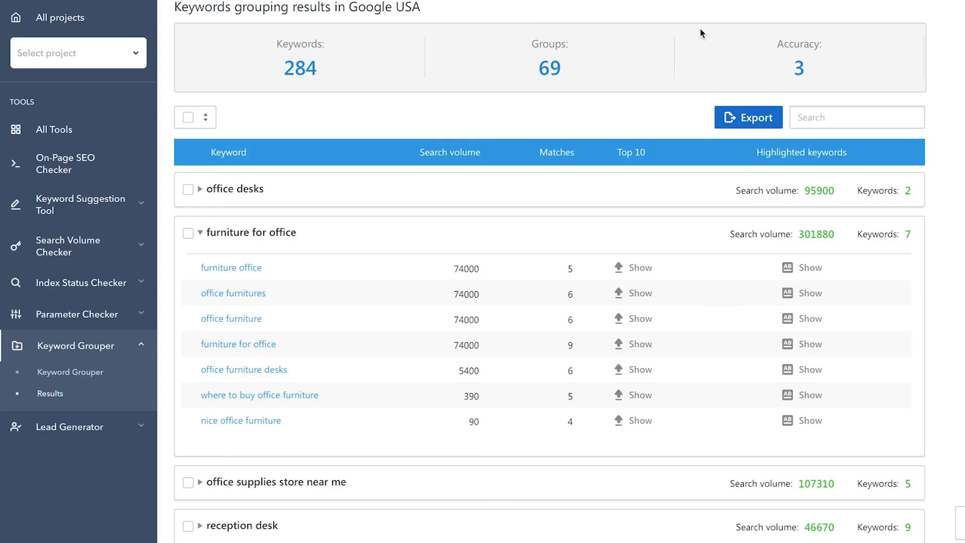
mouse_move(690, 324)
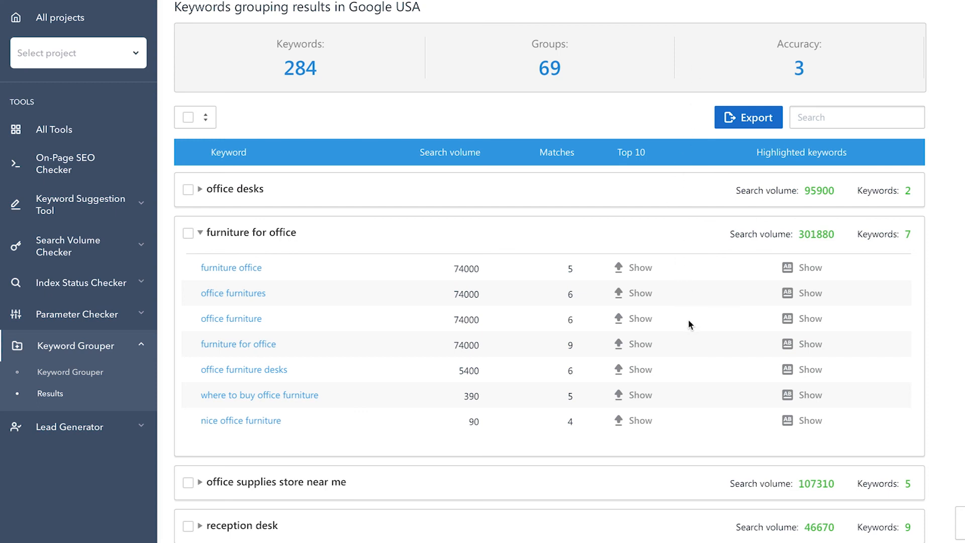
Scroll to the end of the results and expand the Ungrouped section's 49 keywords.
scroll("down", 3)
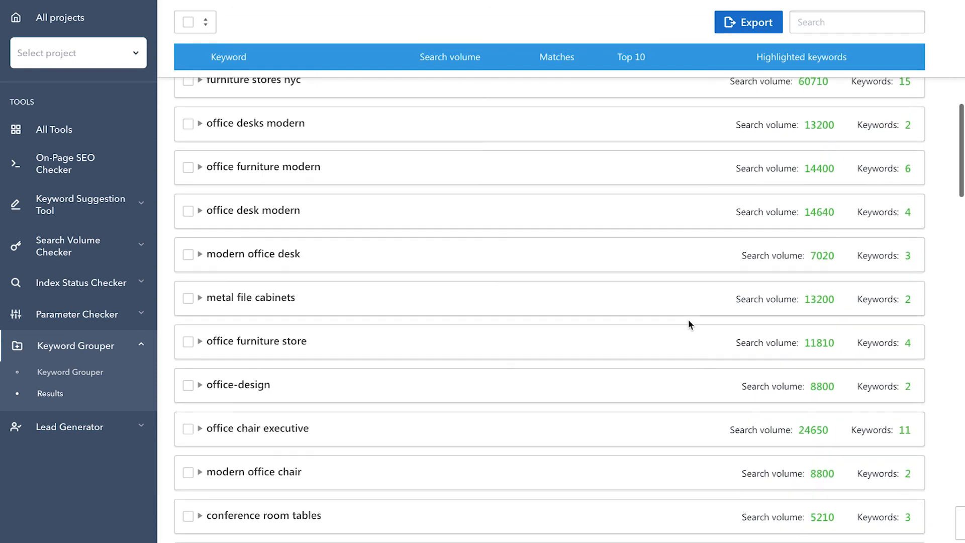
scroll("down", 3)
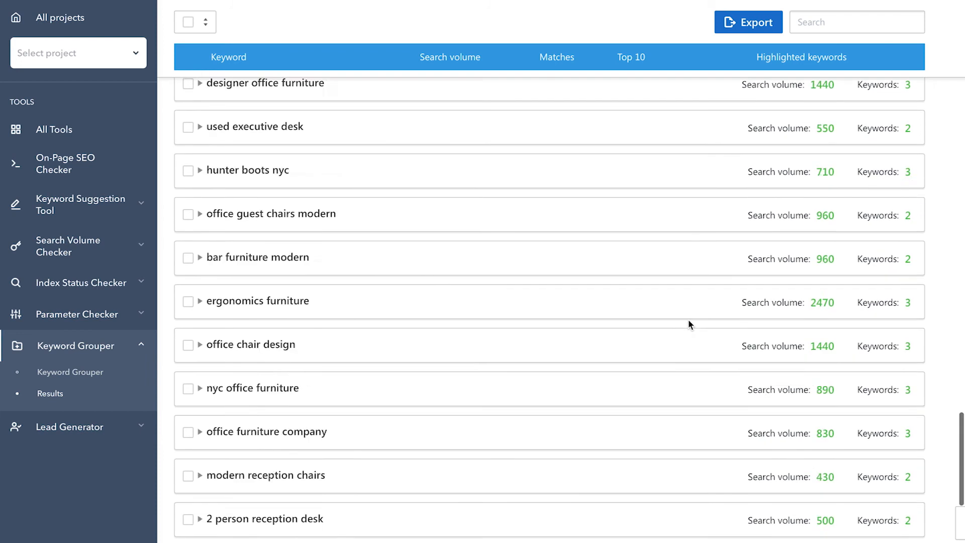
scroll("down", 3)
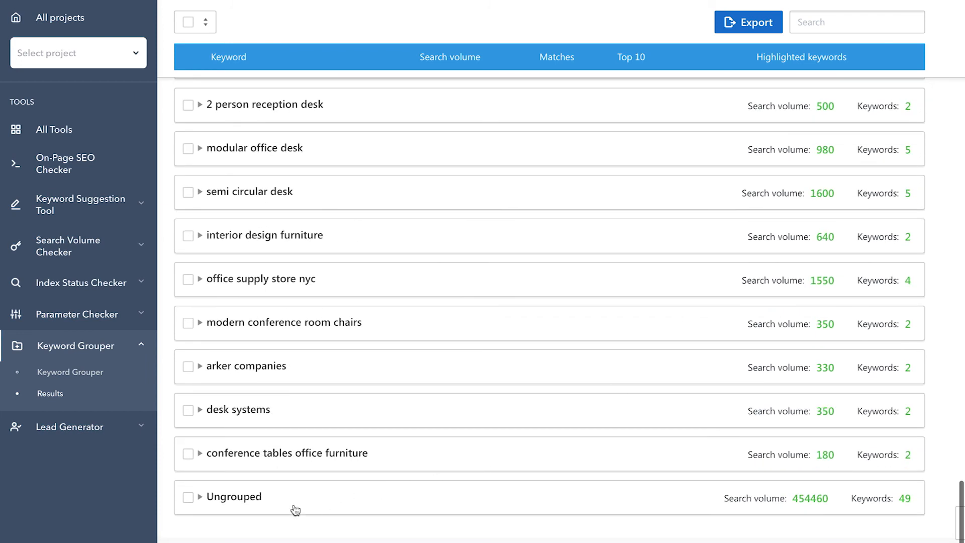
left_click(198, 497)
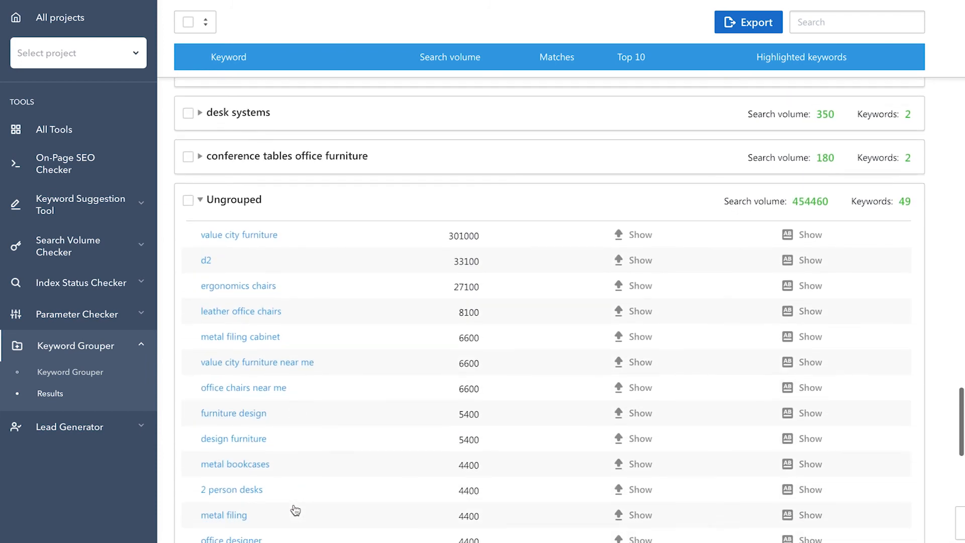
scroll("down", 3)
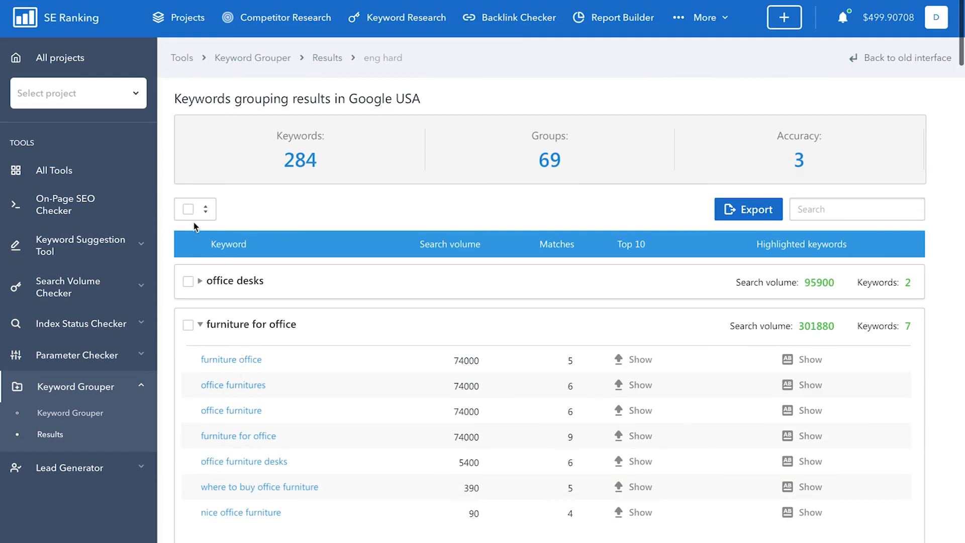
Try adding all groups to a project, cancel it, and return to the Keyword Grouper form.
left_click(187, 209)
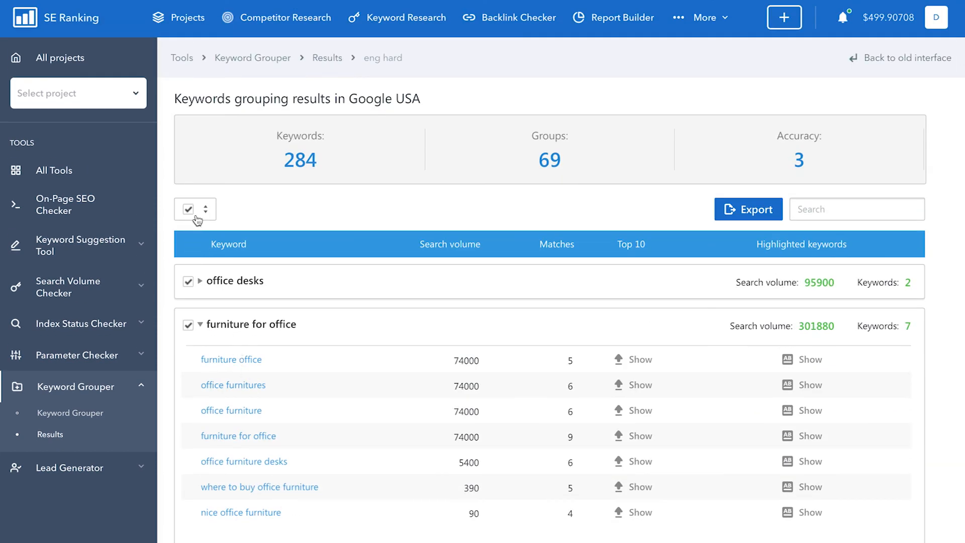
left_click(206, 209)
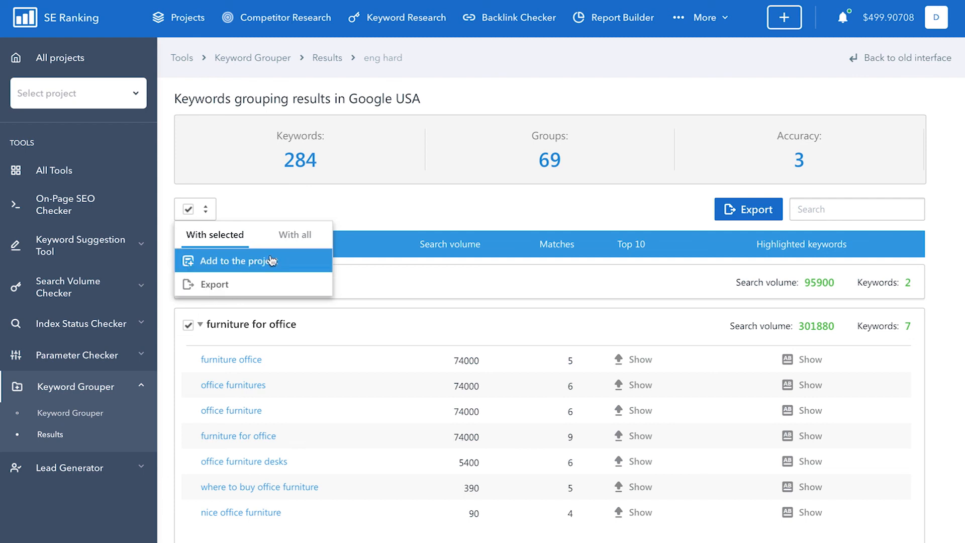
left_click(233, 261)
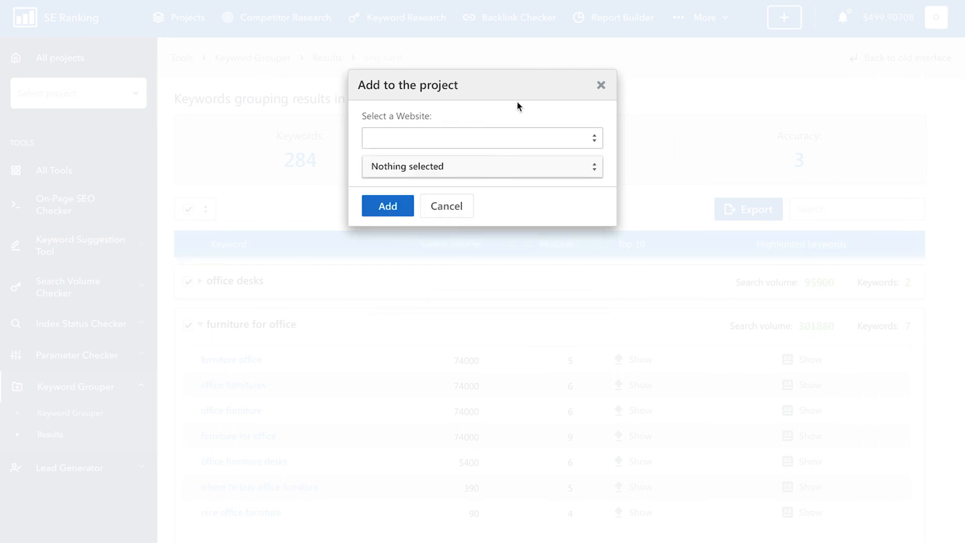
left_click(601, 85)
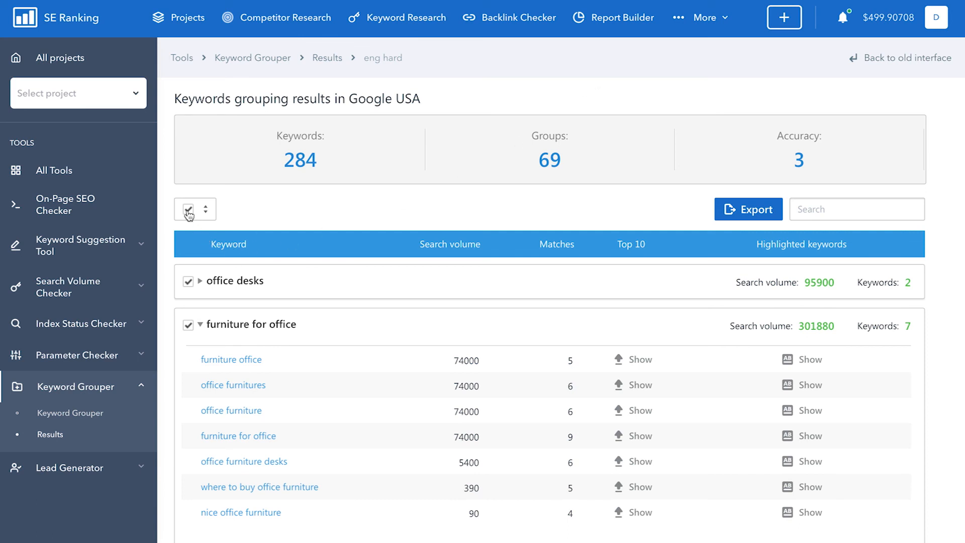
left_click(188, 209)
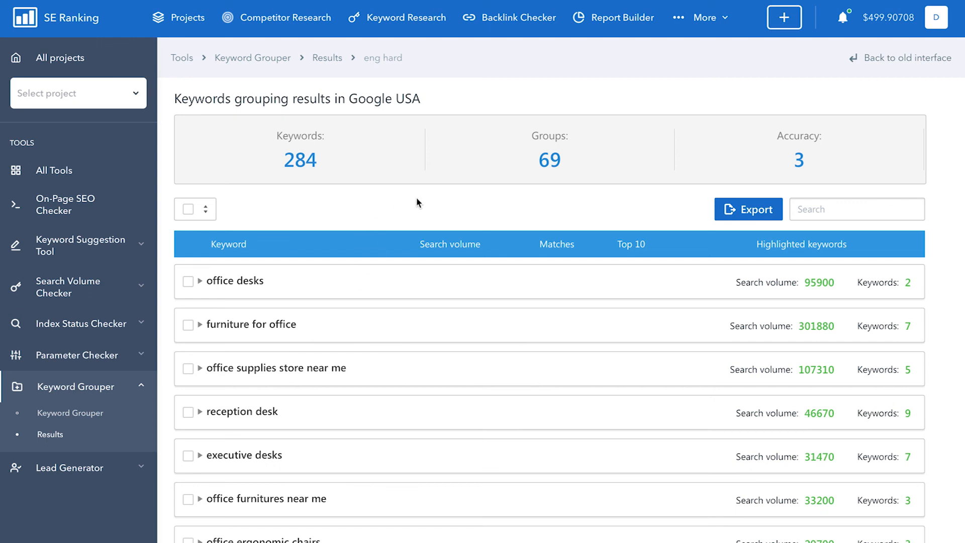
mouse_move(421, 203)
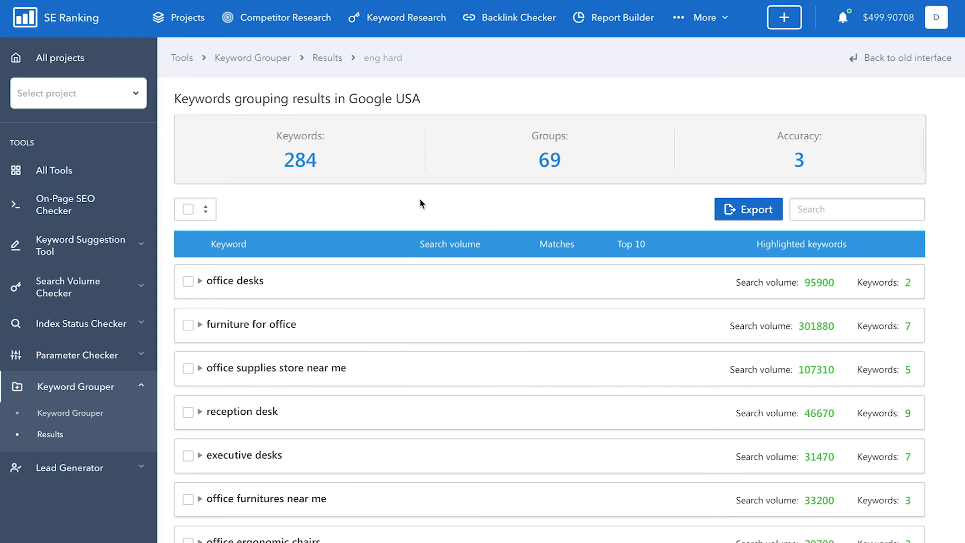
mouse_move(75, 416)
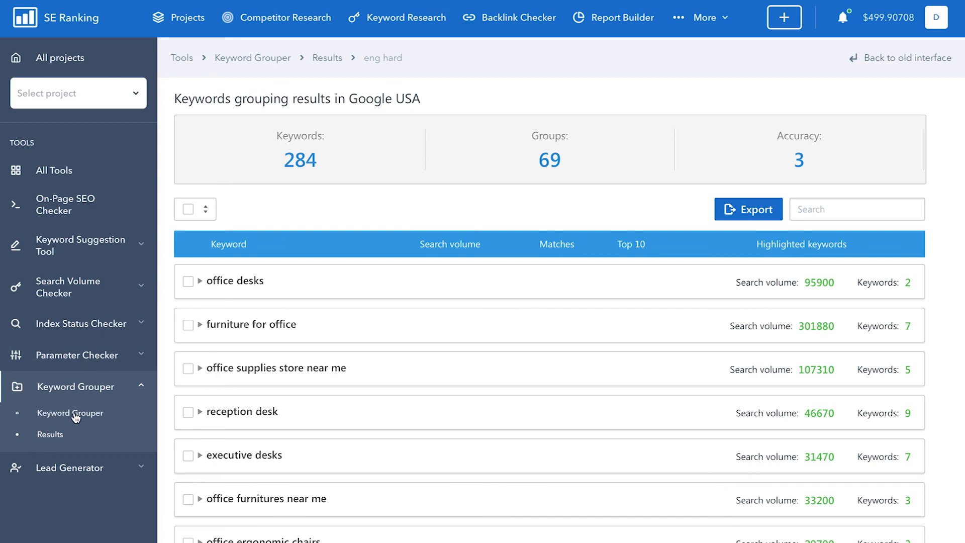
left_click(70, 413)
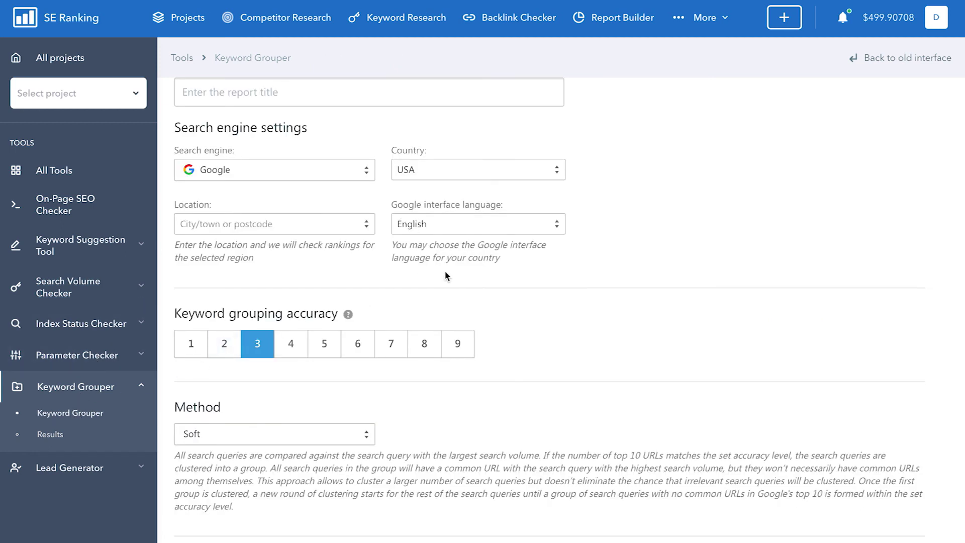